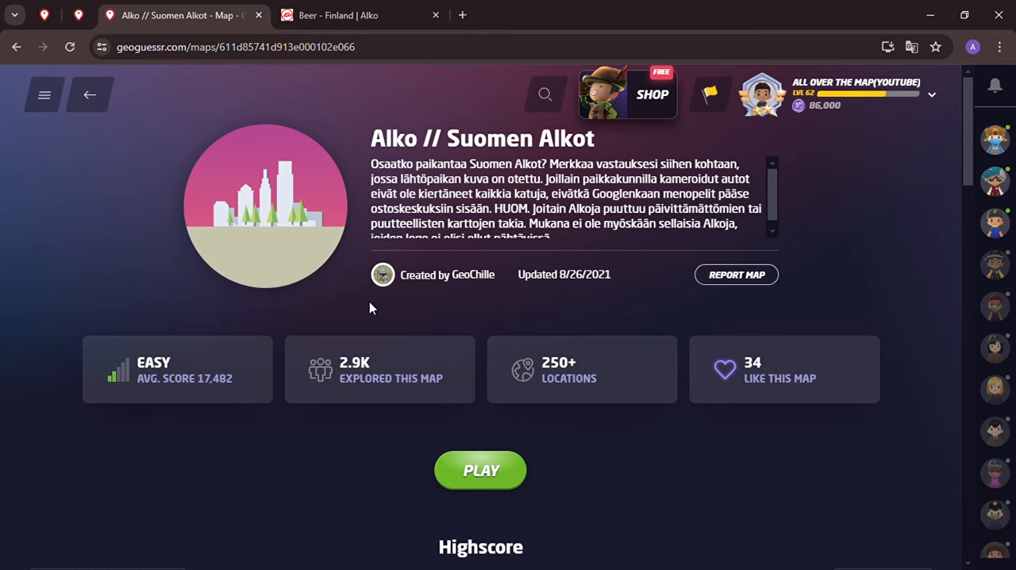
Step: Switch to the Alko webshop listing of Finnish beers
left_click(358, 14)
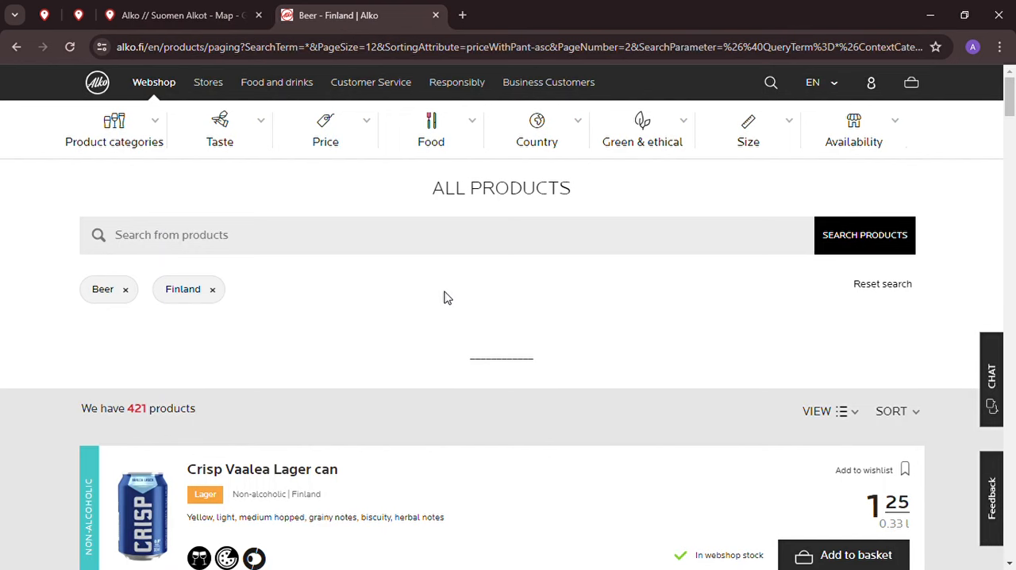
mouse_move(270, 303)
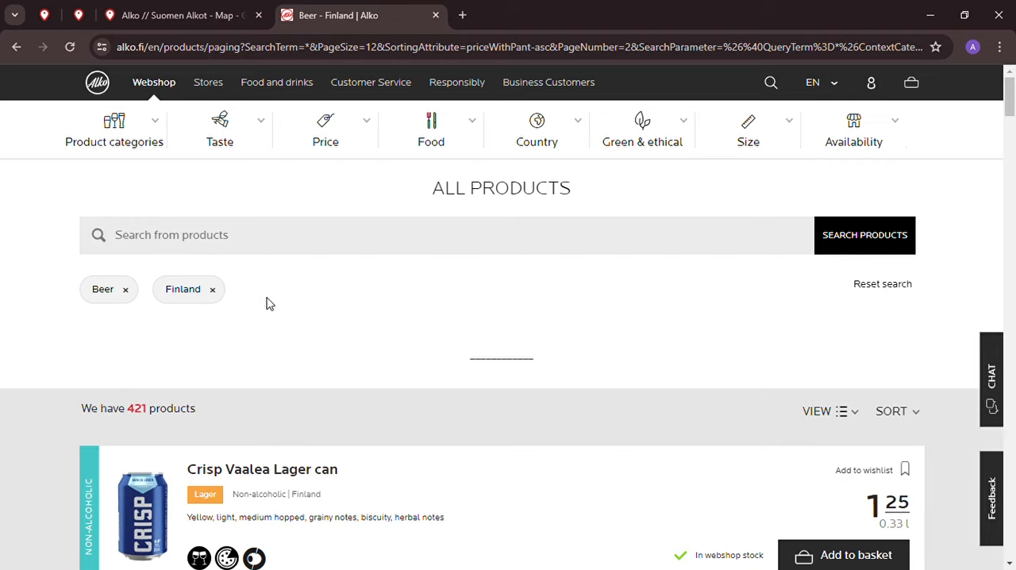
mouse_move(193, 320)
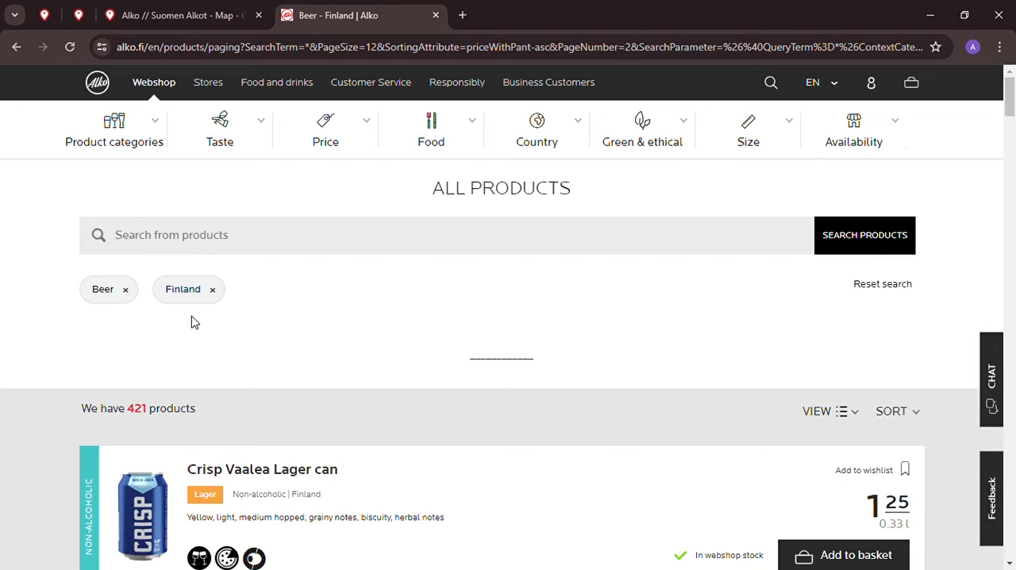
scroll("down", 3)
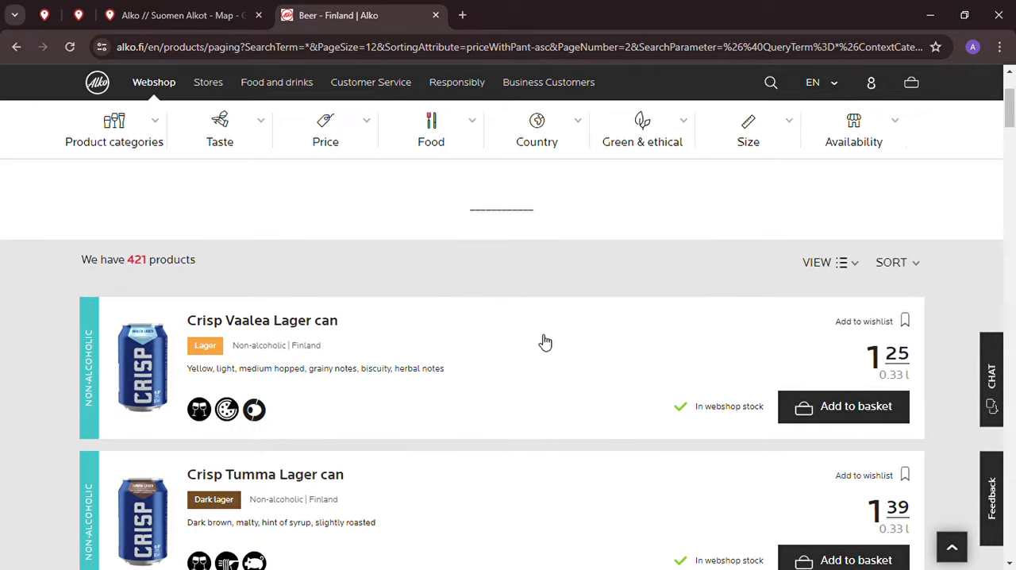
scroll("down", 3)
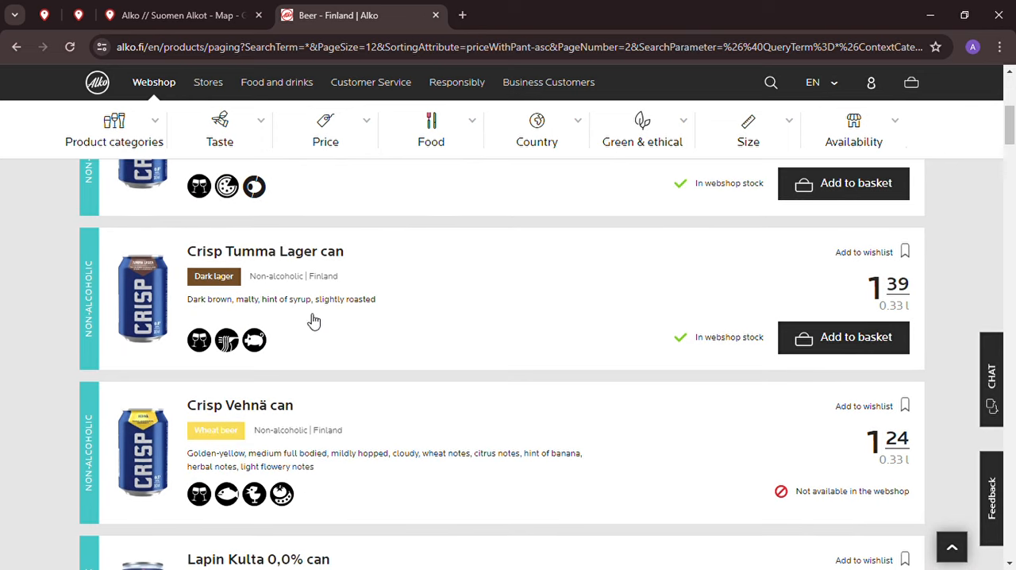
scroll("down", 3)
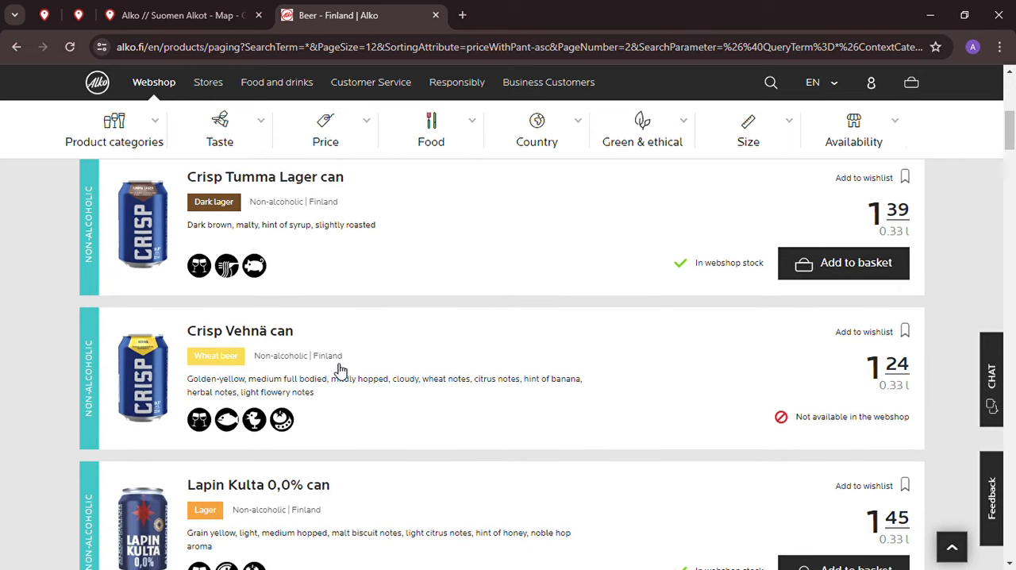
scroll("down", 3)
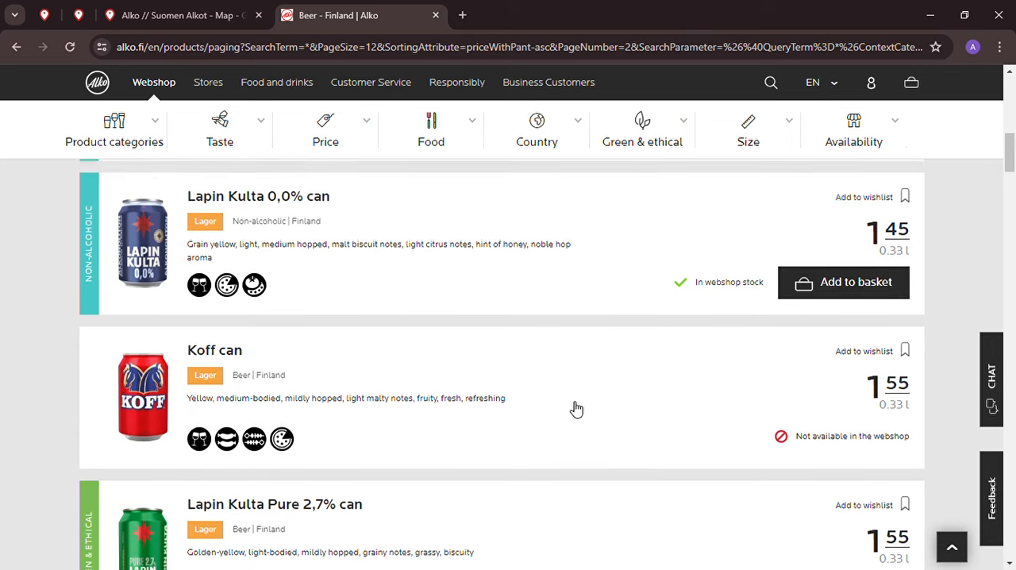
scroll("down", 3)
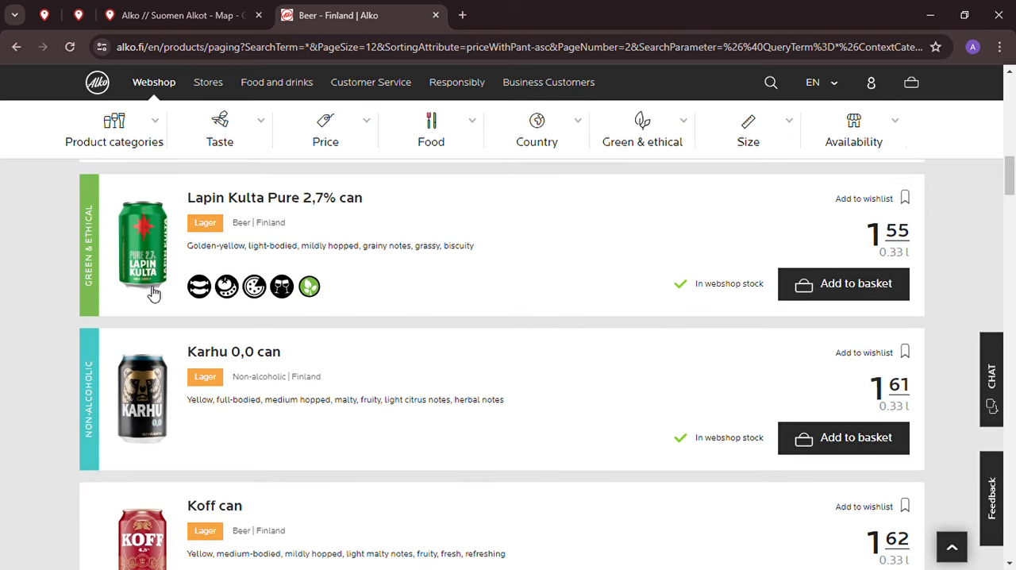
scroll("down", 3)
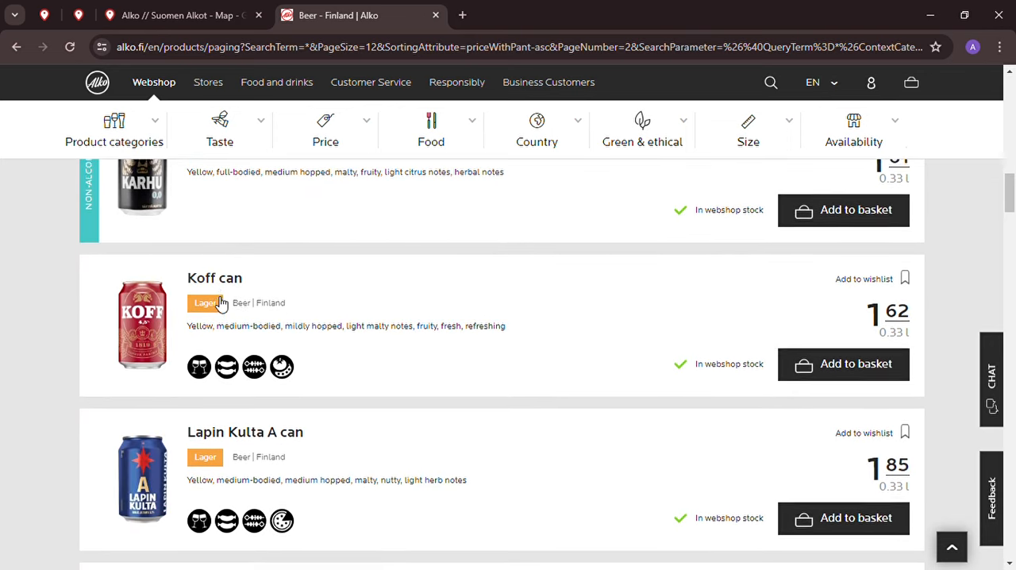
scroll("down", 3)
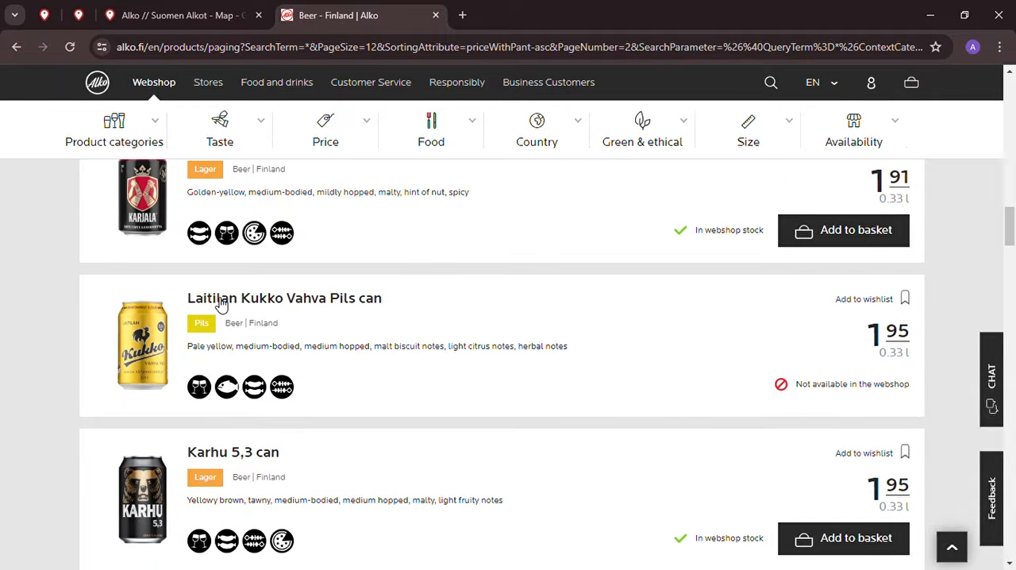
scroll("down", 3)
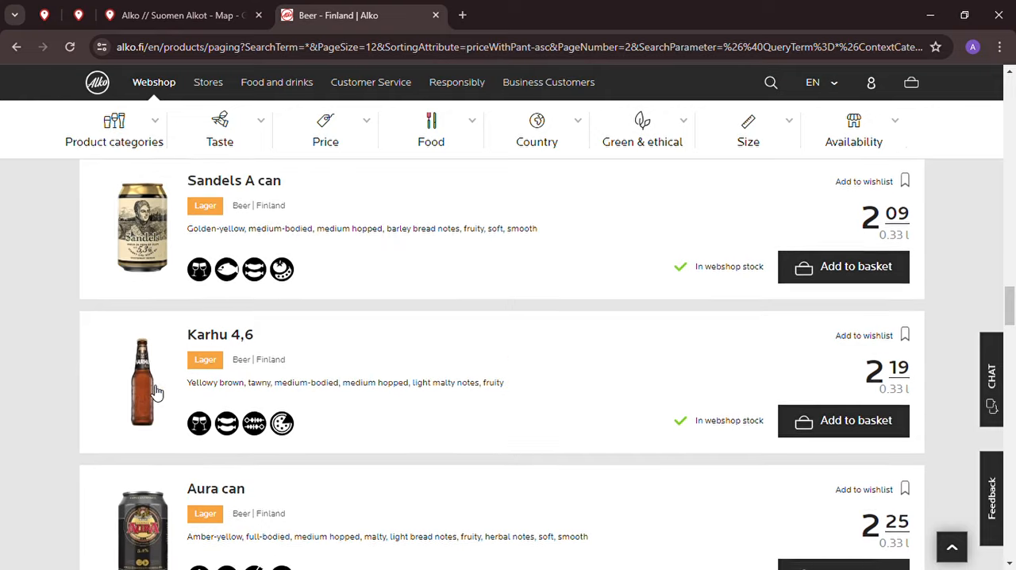
scroll("down", 3)
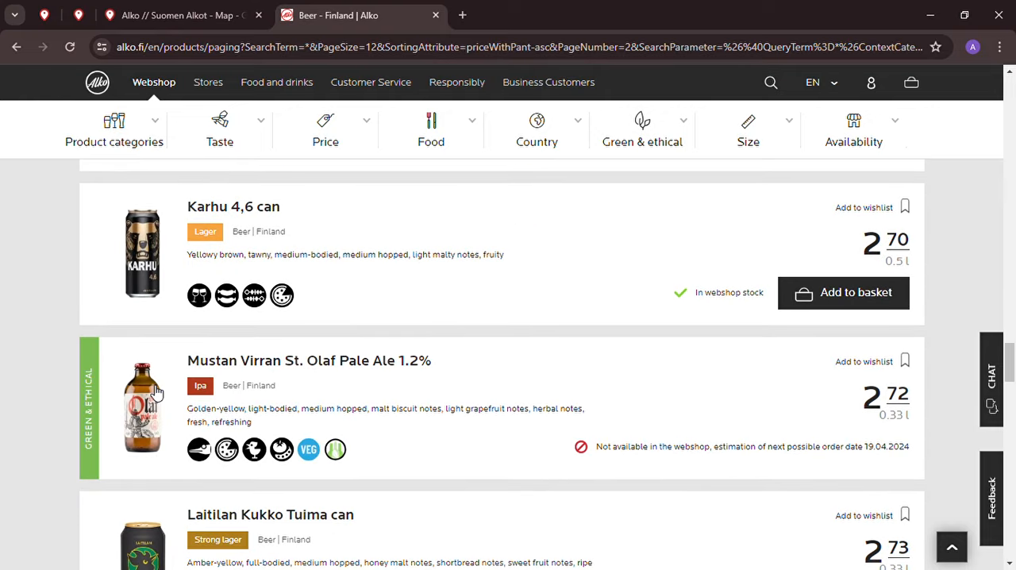
scroll("down", 3)
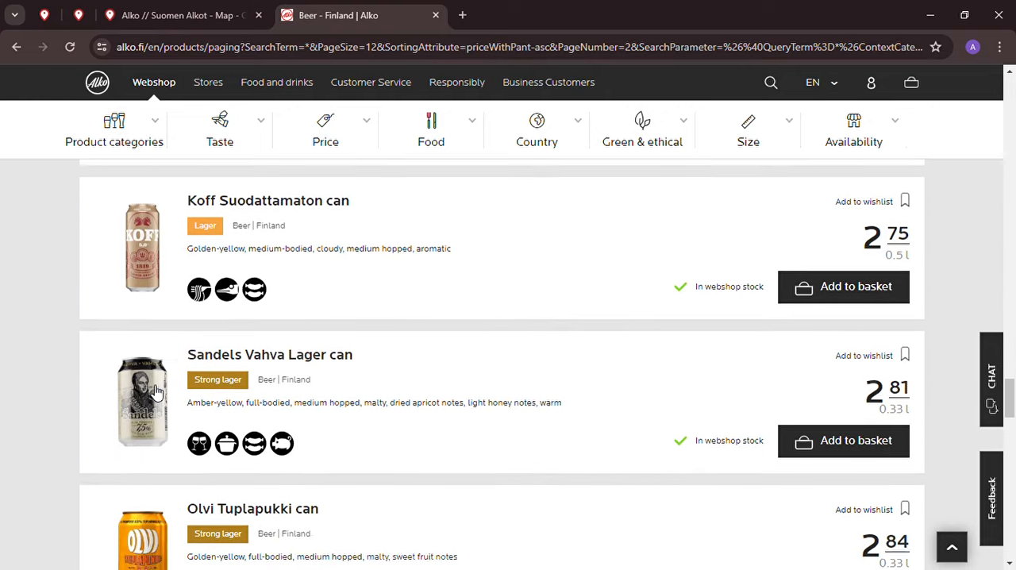
scroll("down", 3)
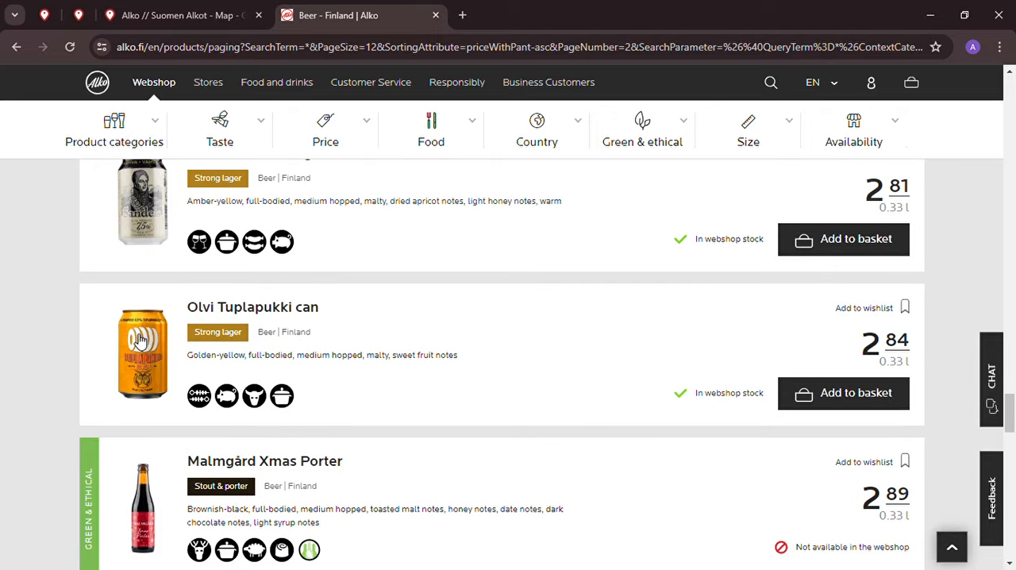
scroll("down", 3)
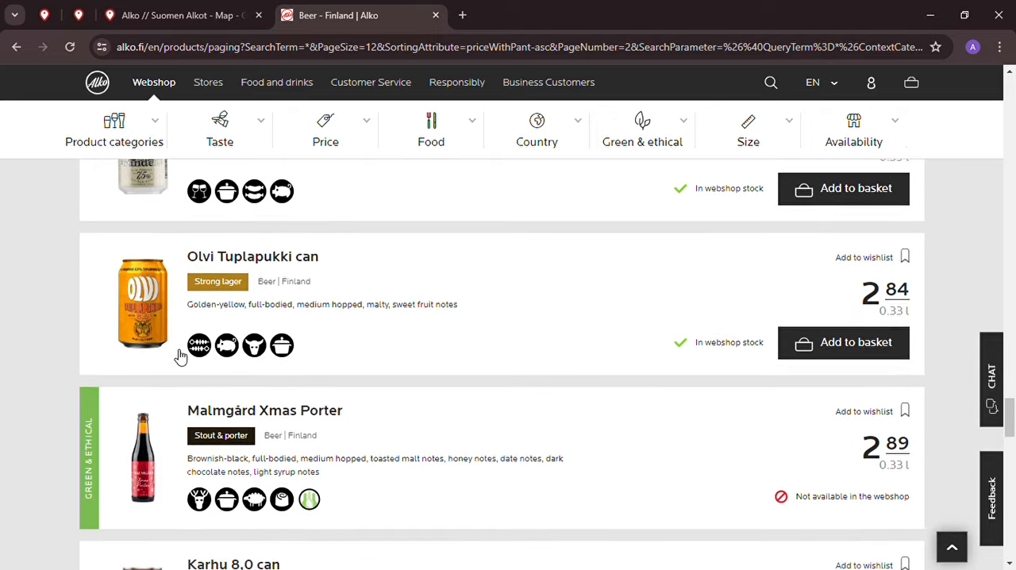
scroll("down", 3)
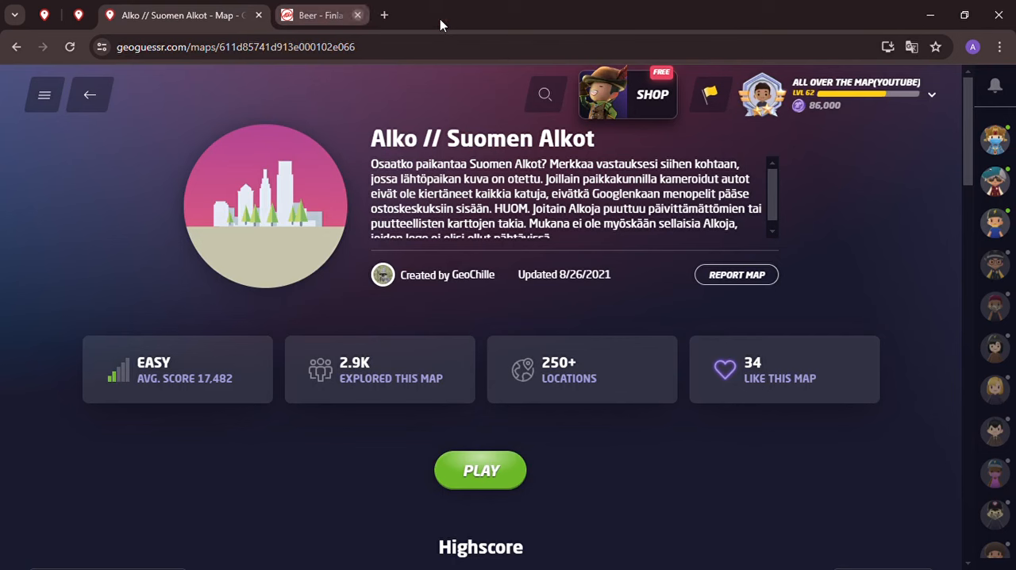
Step: Start a shareable Challenge game on the Alko // Suomen Alkot map with no time limit
left_click(480, 470)
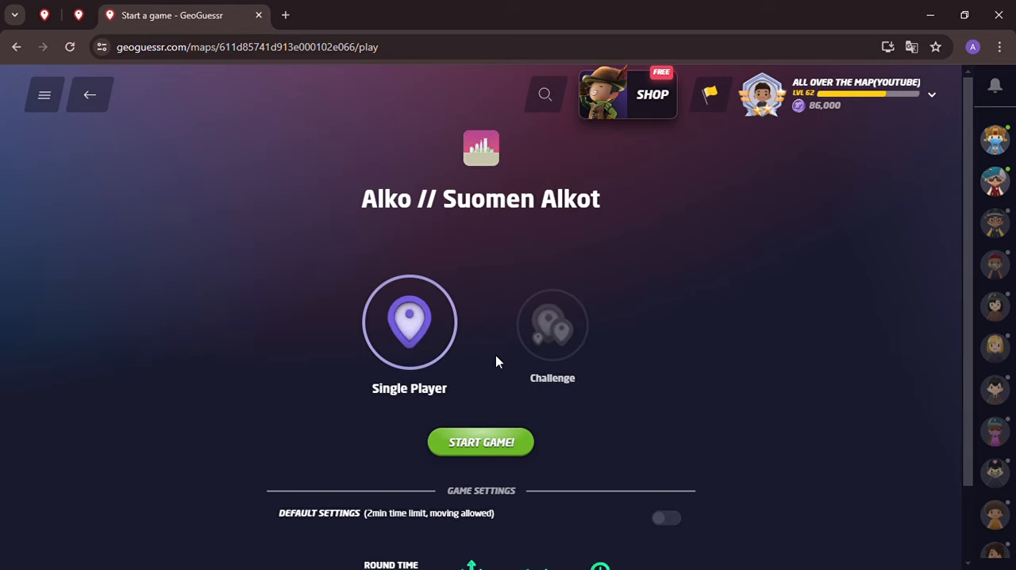
scroll("down", 3)
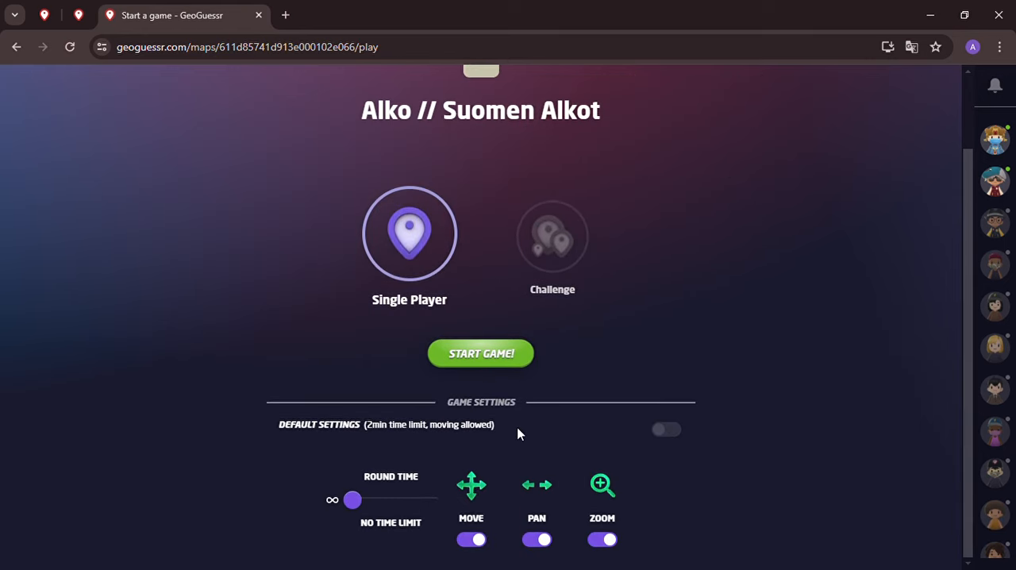
left_click(552, 235)
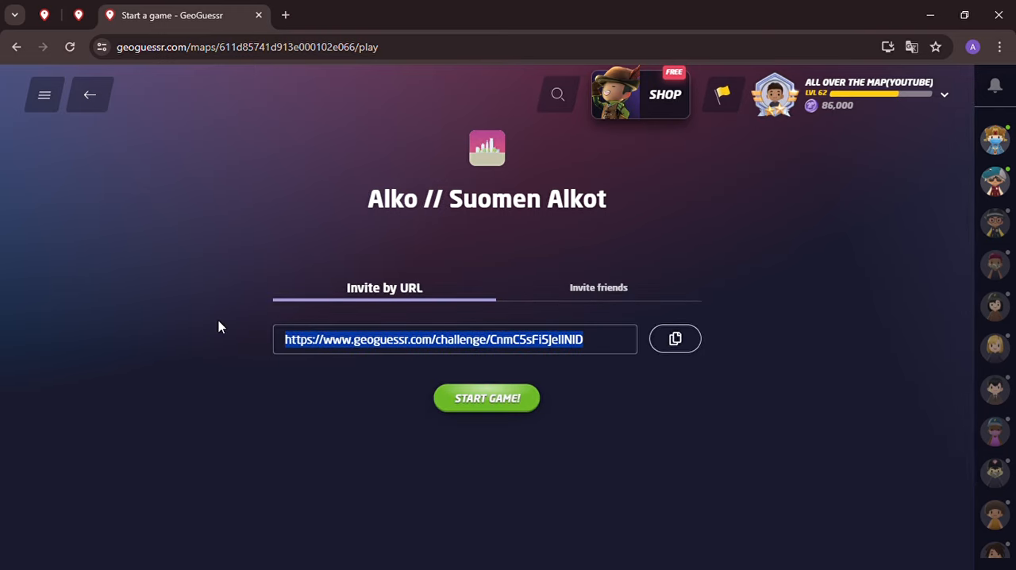
left_click(486, 397)
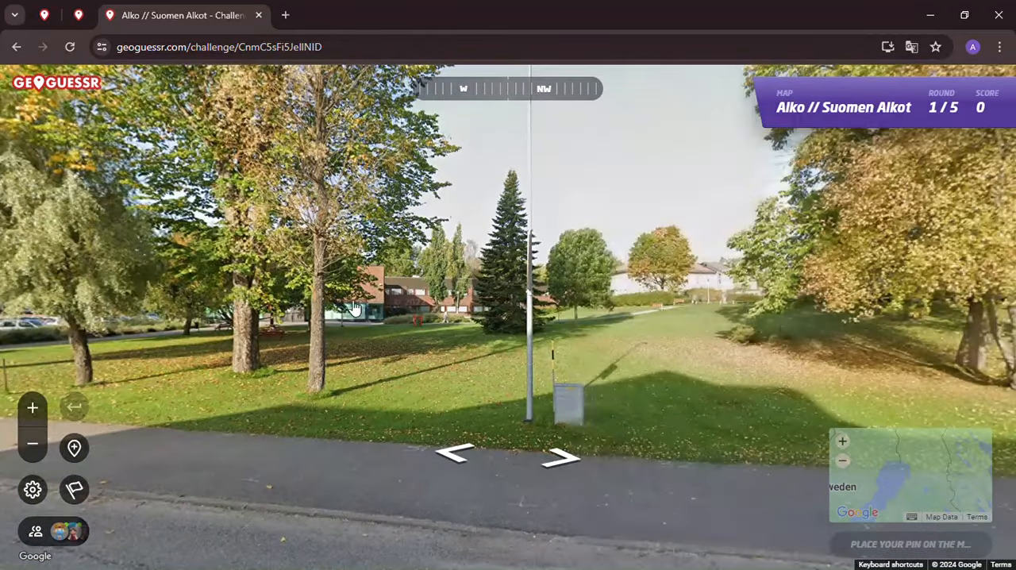
Step: Walk ahead along the round 1 road toward the lakeside parking lot
left_click(564, 457)
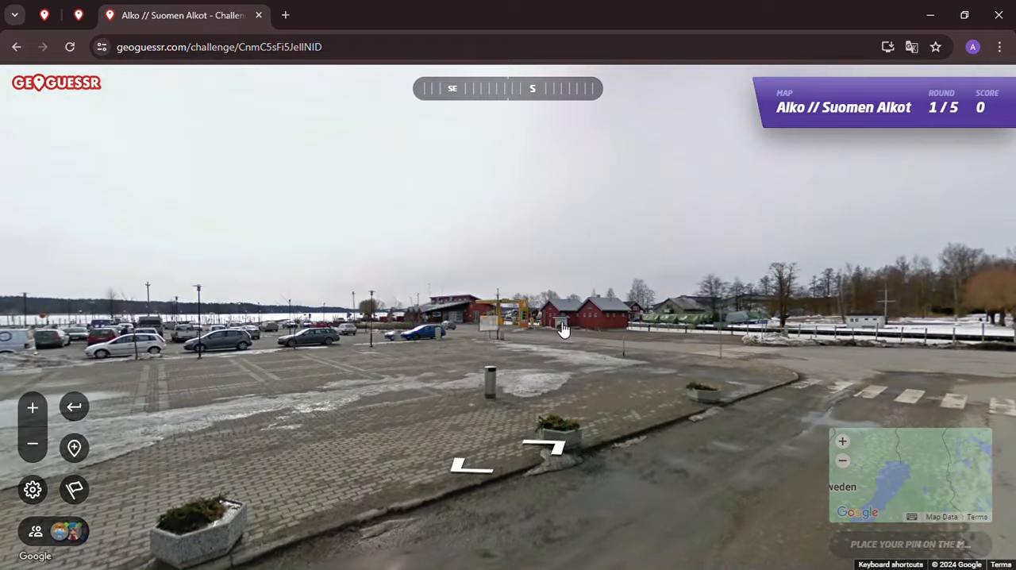
Step: Travel down the round 1 road toward the buildings and gas station
left_click(564, 330)
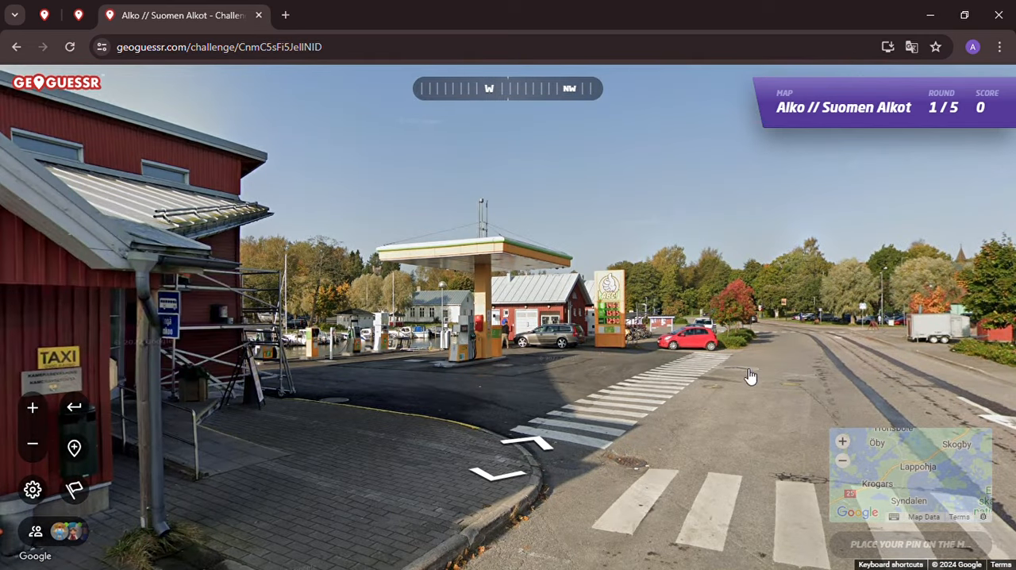
left_click(749, 376)
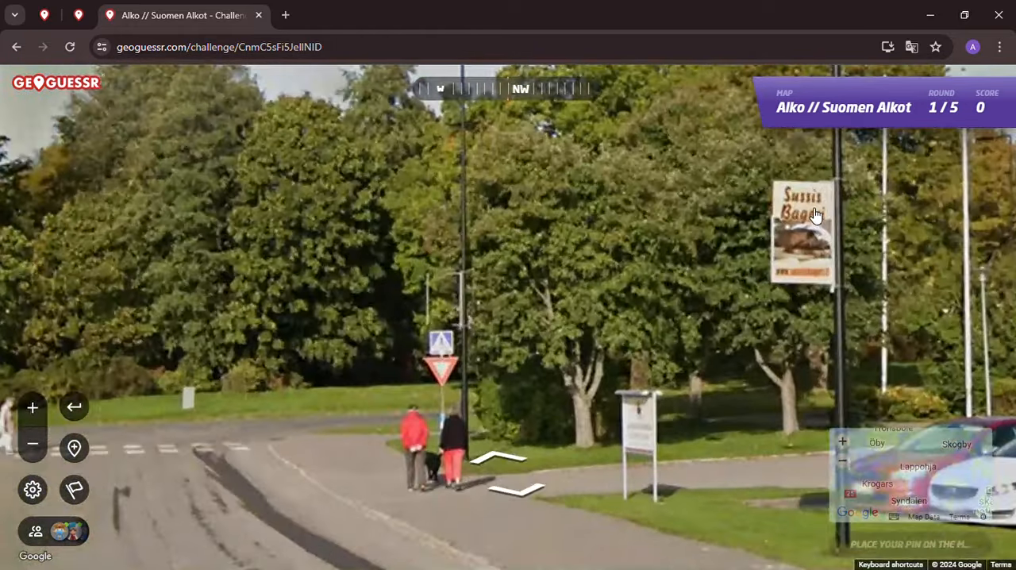
left_click(511, 473)
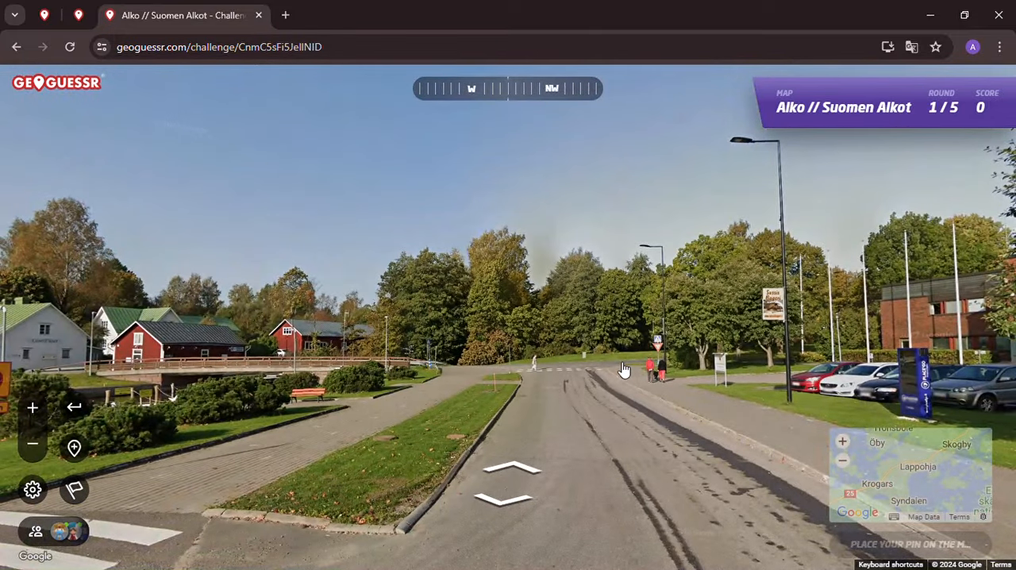
left_click(624, 368)
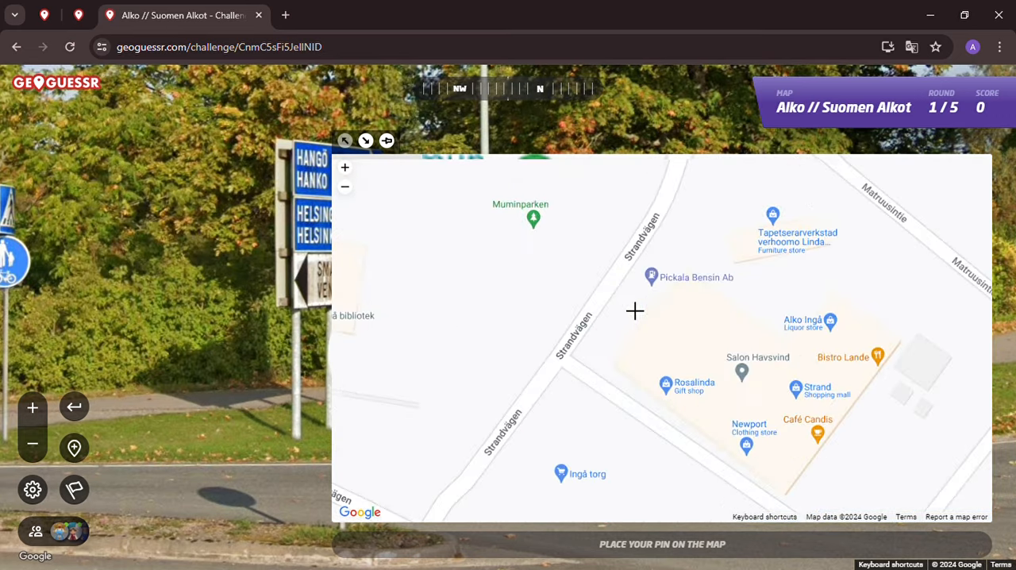
Step: Drop a first guess pin in central Ingå and adjust the map zoom
left_click(634, 311)
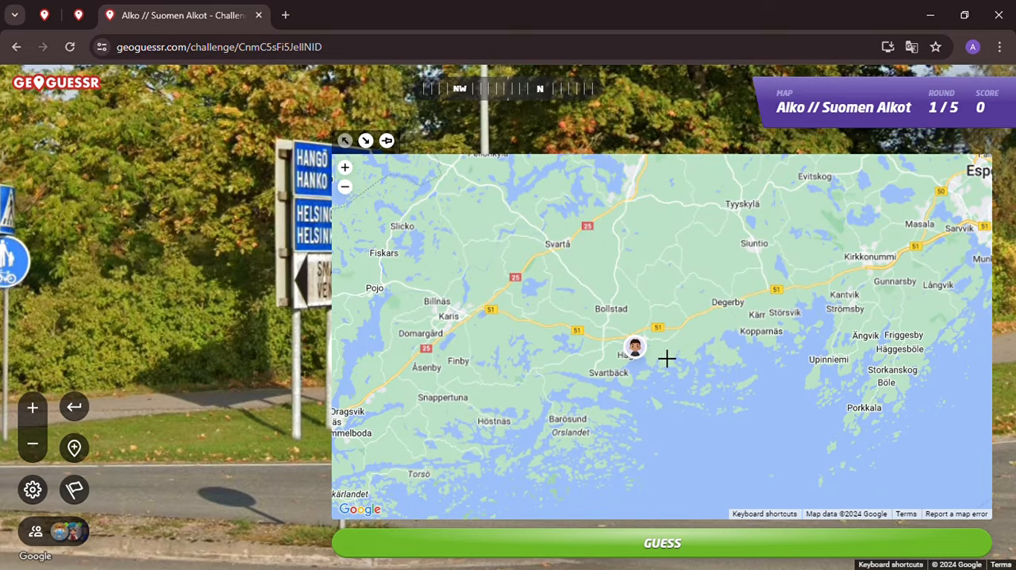
scroll("down", 3)
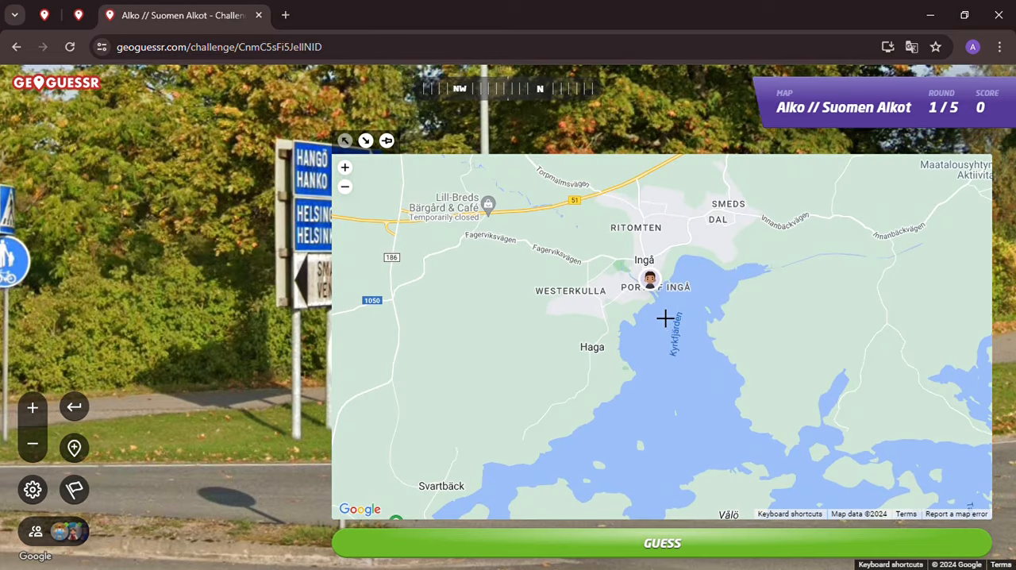
scroll("up", 3)
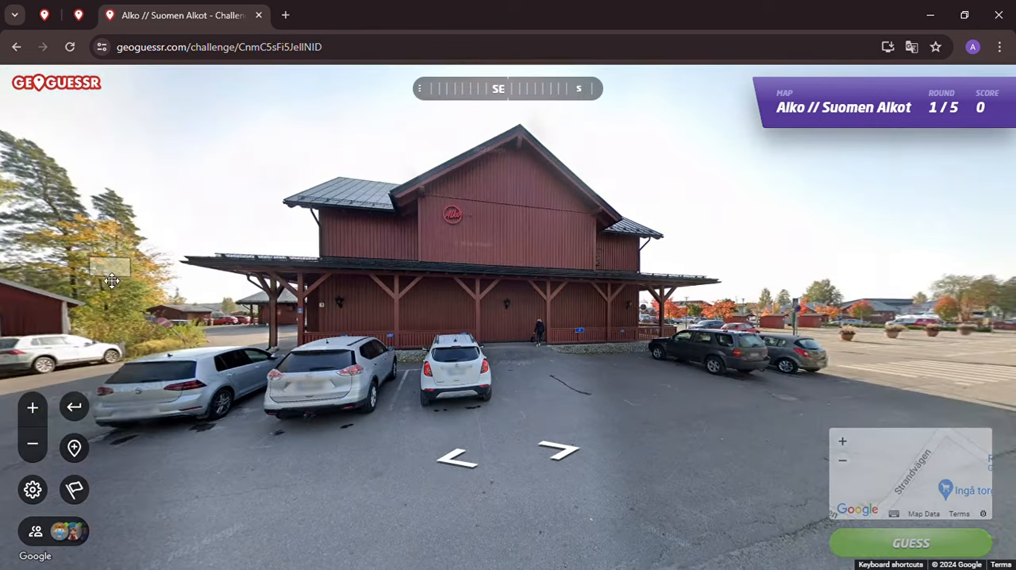
Step: Pin the store on Strandvägen and submit round 1 for 5,000 points
left_click(559, 451)
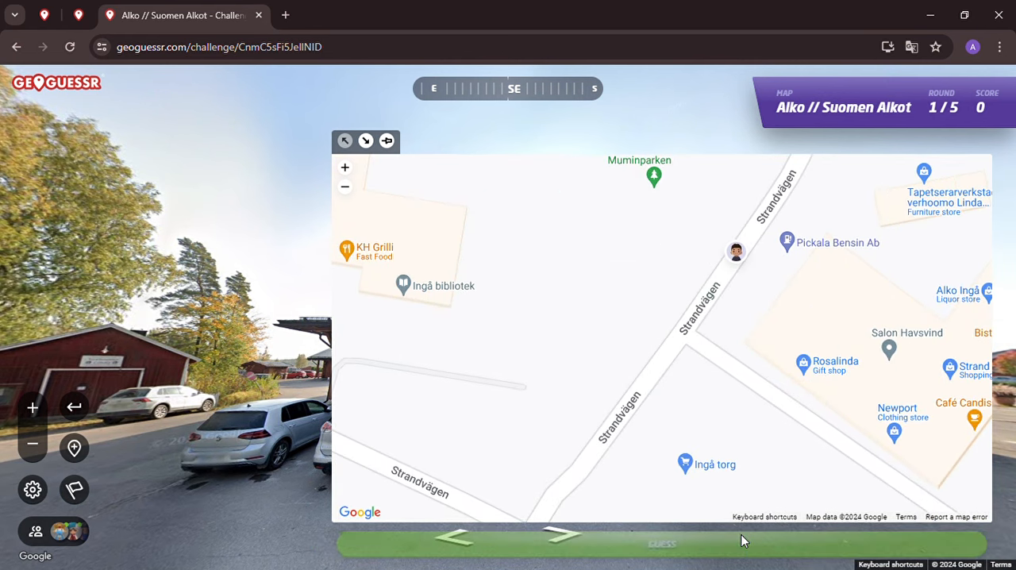
left_click(661, 542)
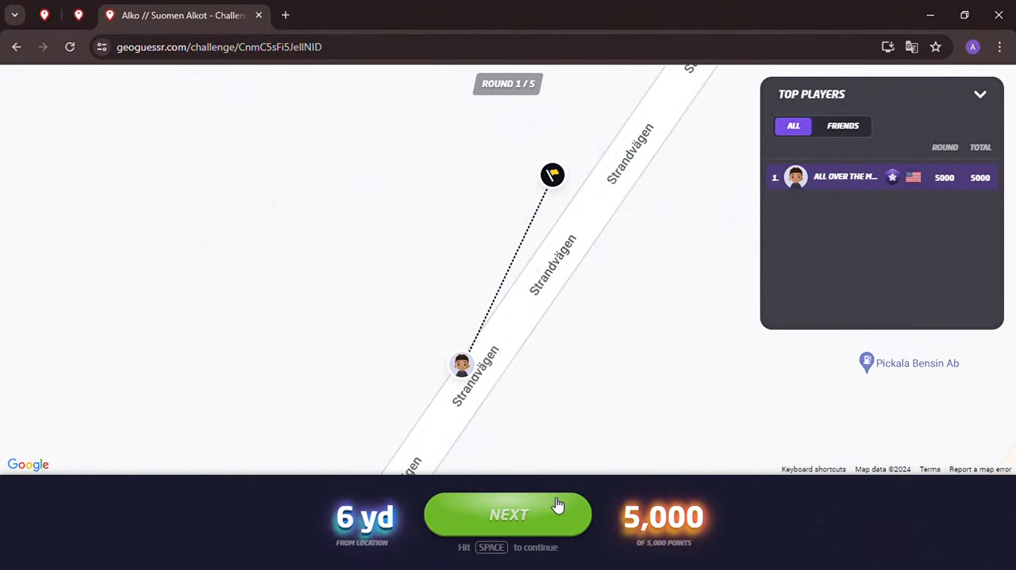
Step: Advance from the round 1 results to round 2 on the tram street
left_click(508, 514)
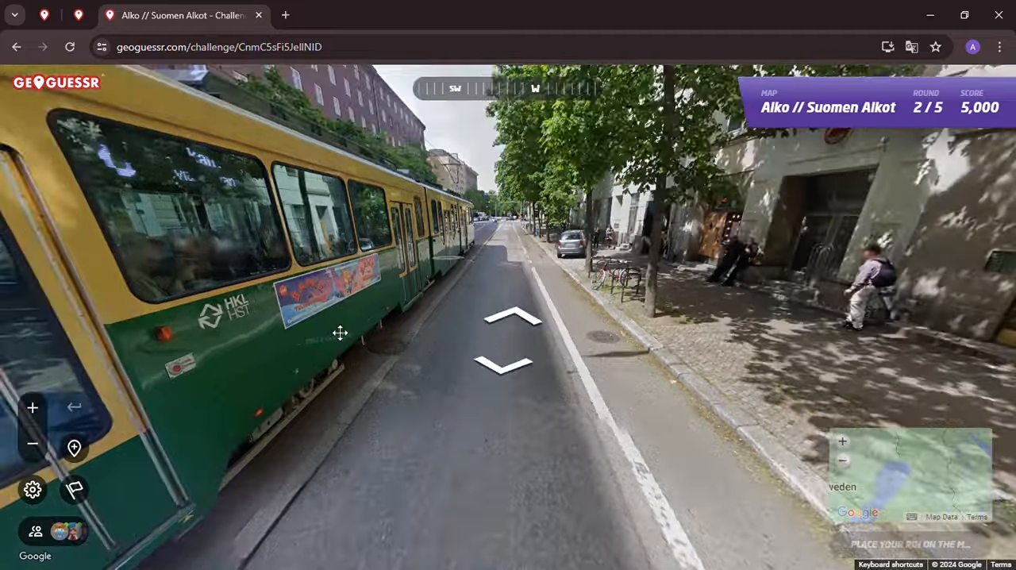
Step: Walk forward along the tram street toward the next block
left_click(511, 317)
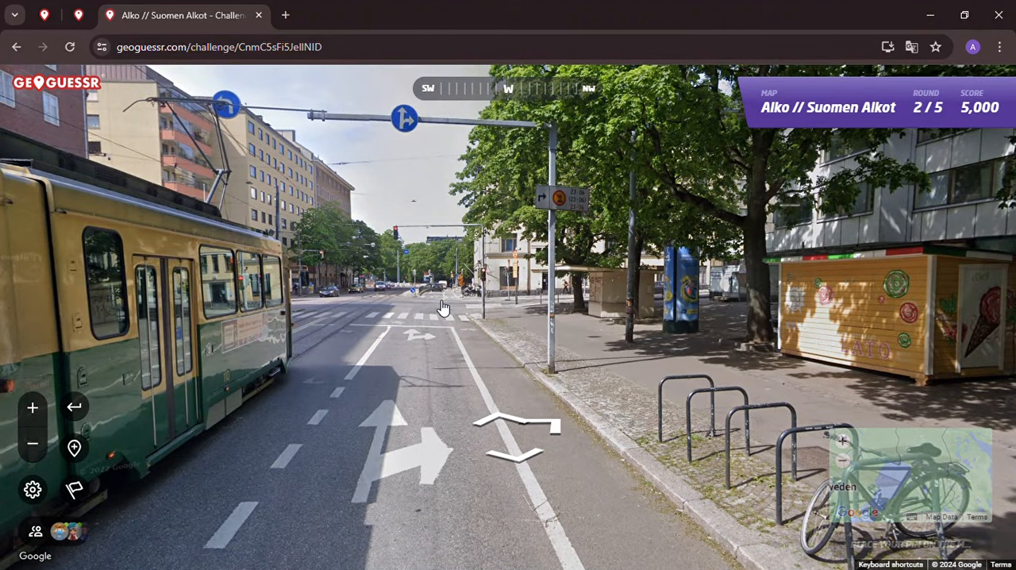
left_click(441, 309)
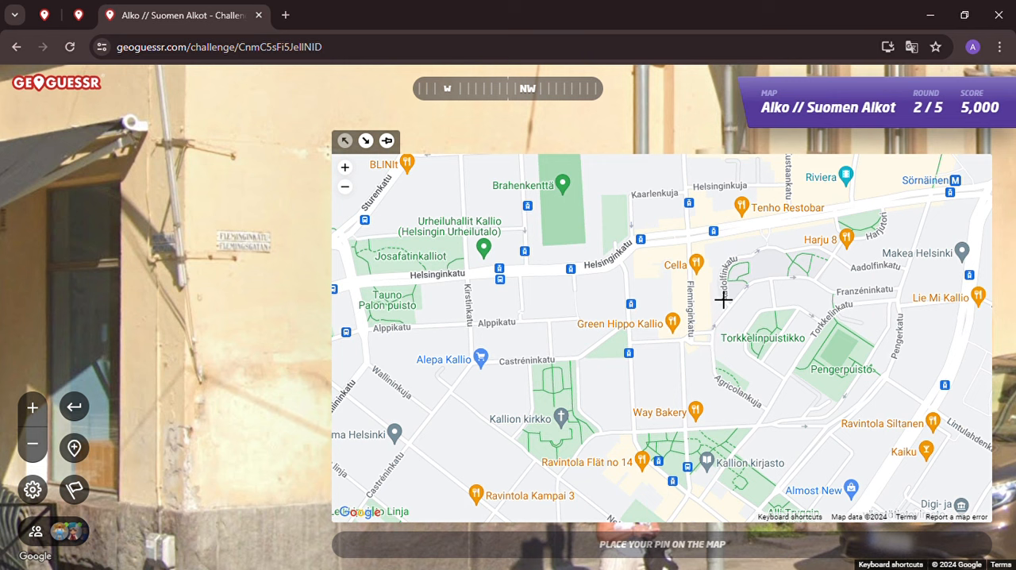
mouse_move(684, 327)
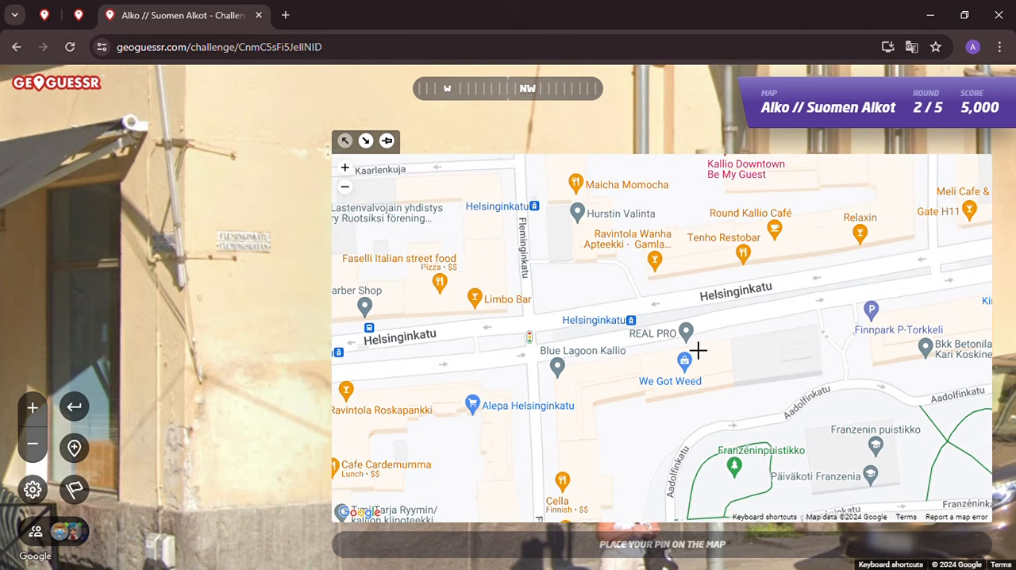
Step: Pan the map along Helsinginkatu and walk down the street toward Tenkka
left_click_drag(699, 349, 776, 292)
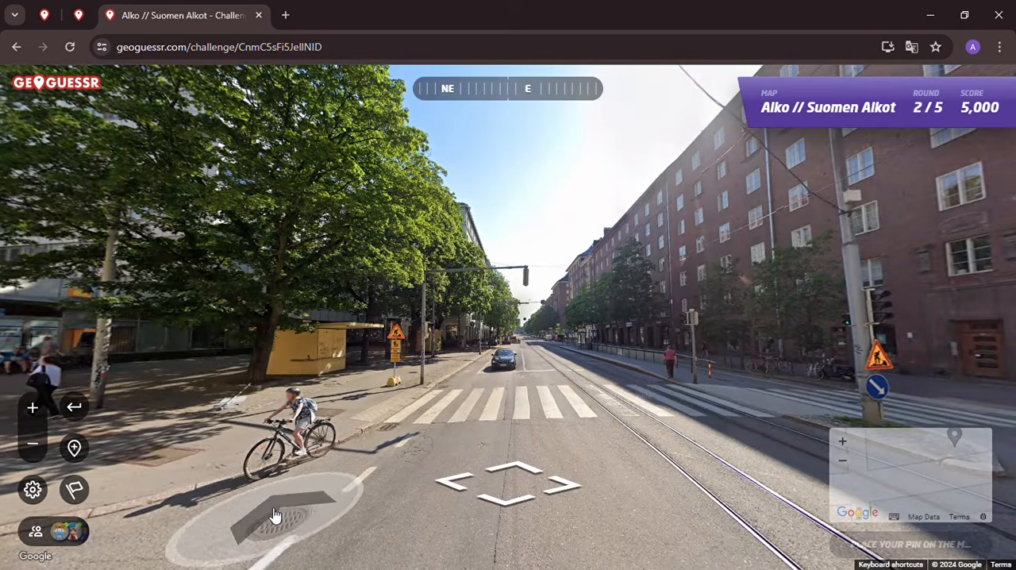
left_click(508, 482)
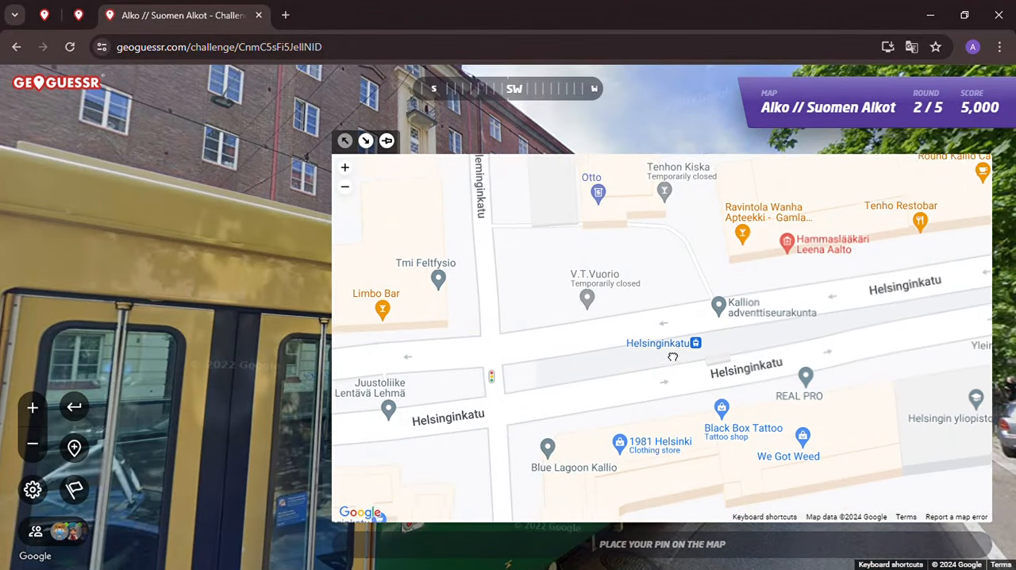
left_click_drag(673, 357, 684, 452)
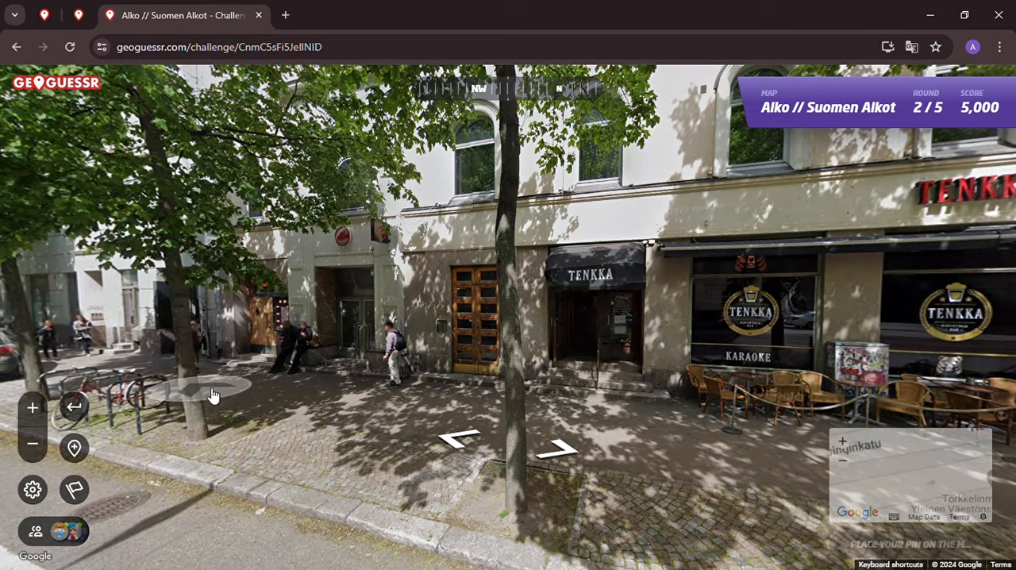
Step: Approach the Tenho entrance, pin Helsinginkatu and submit round 2 for 5,000 points
left_click(32, 406)
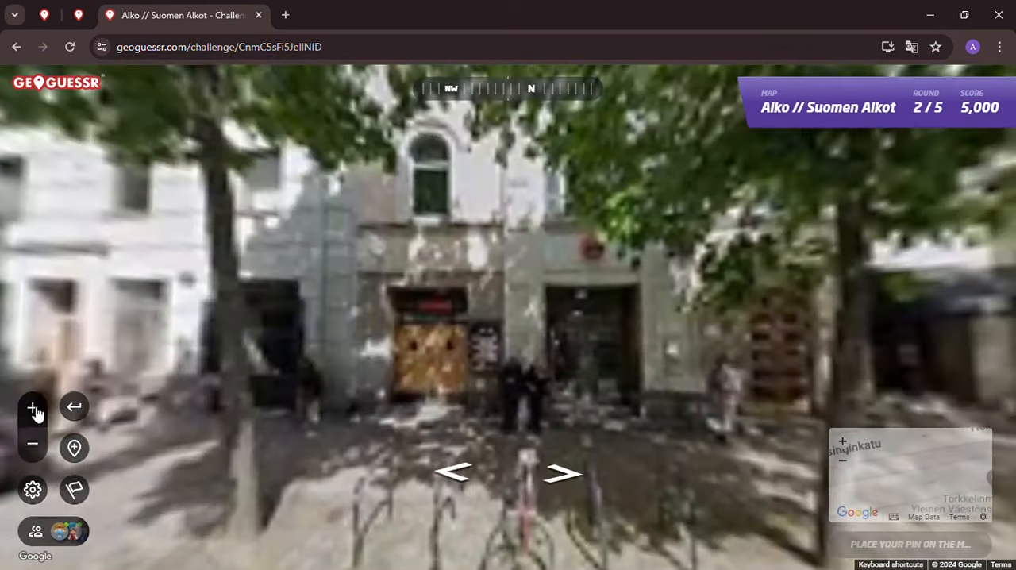
left_click(31, 406)
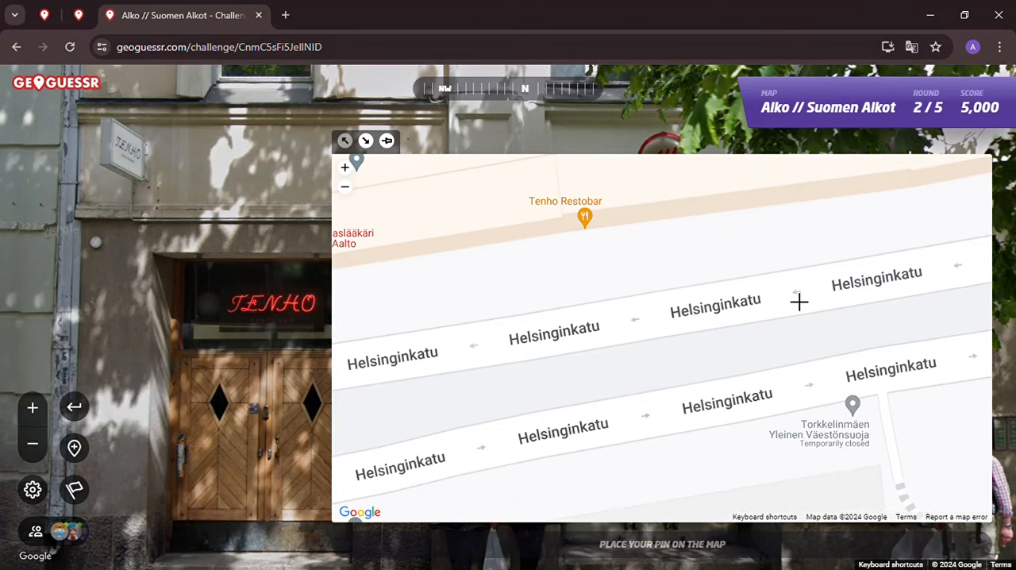
left_click(800, 302)
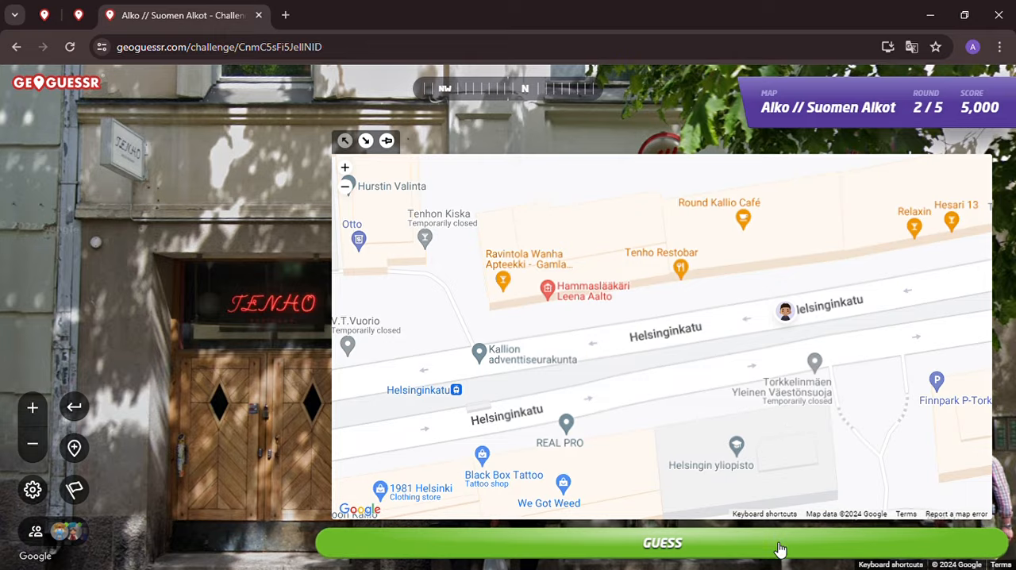
left_click(662, 543)
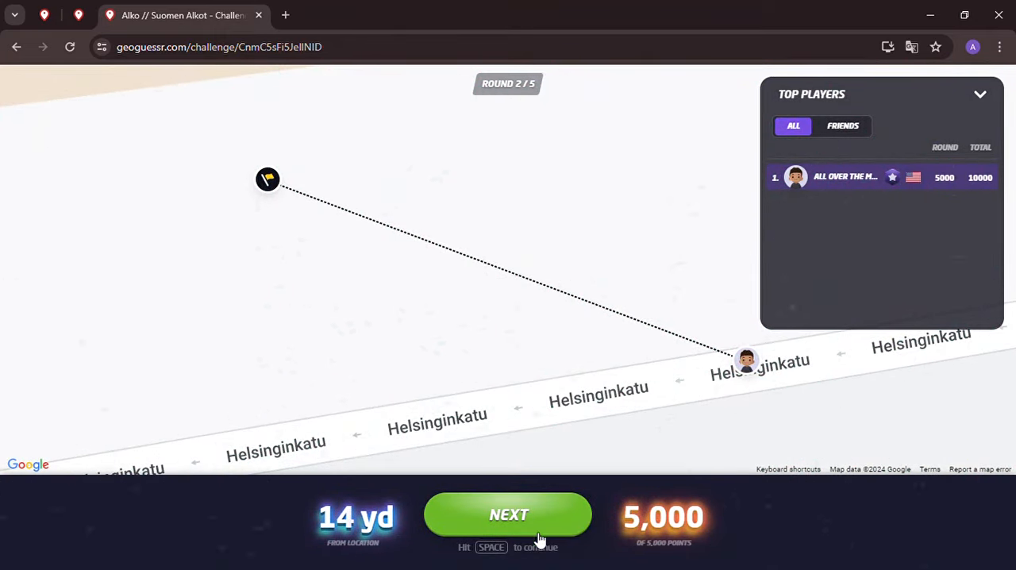
Step: Continue from the round 2 results to start round 3 at 10,000 points
left_click(508, 514)
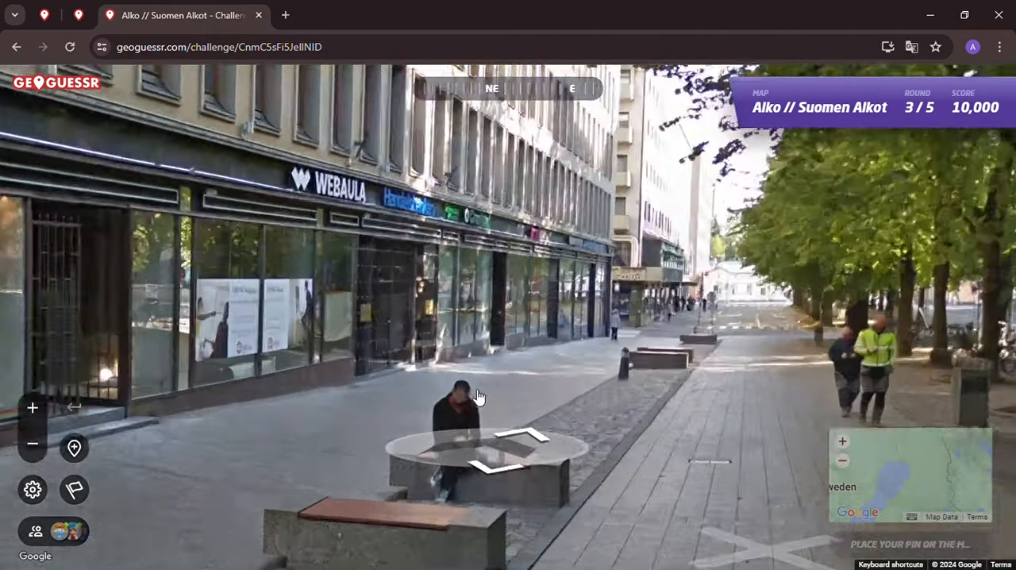
Step: Walk the pedestrian street past the Alko/Citymarket entrance to the Pentik shop
left_click(479, 397)
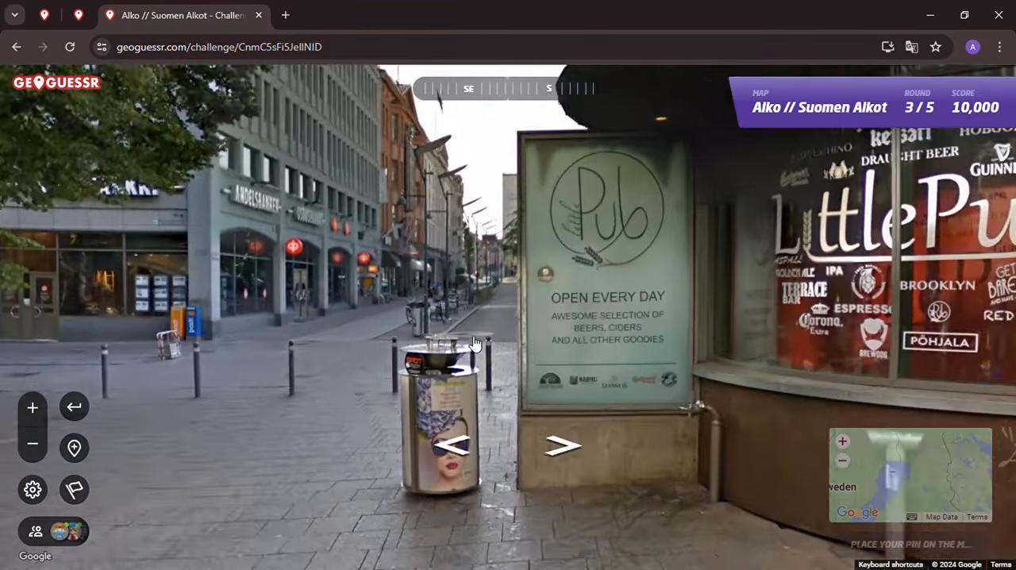
left_click(562, 445)
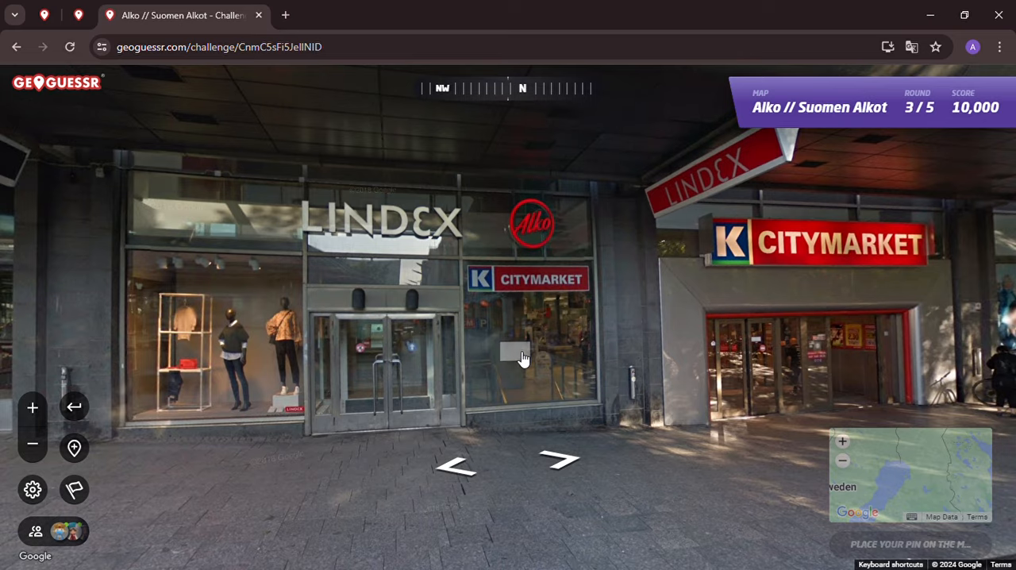
left_click(561, 460)
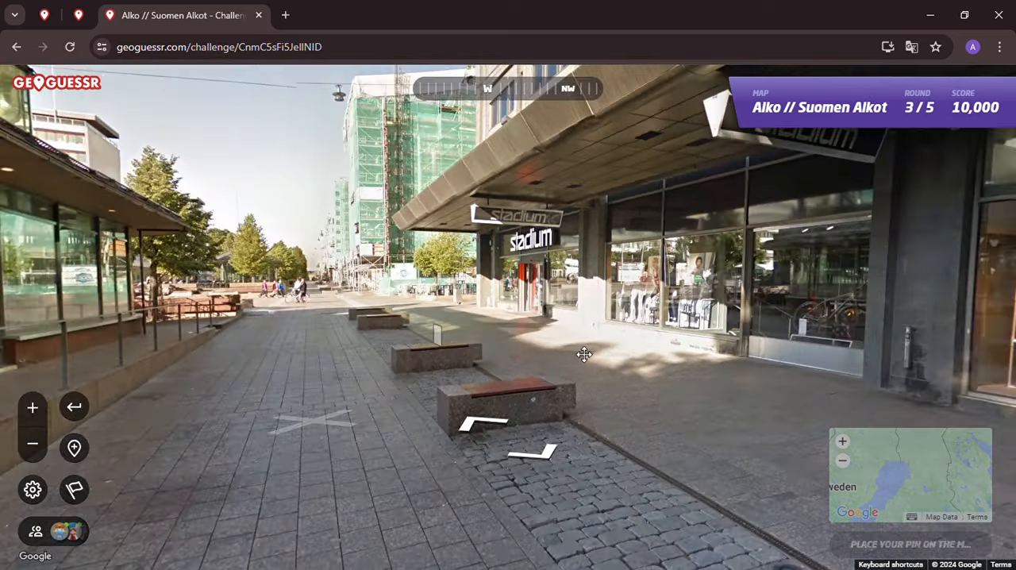
left_click(584, 355)
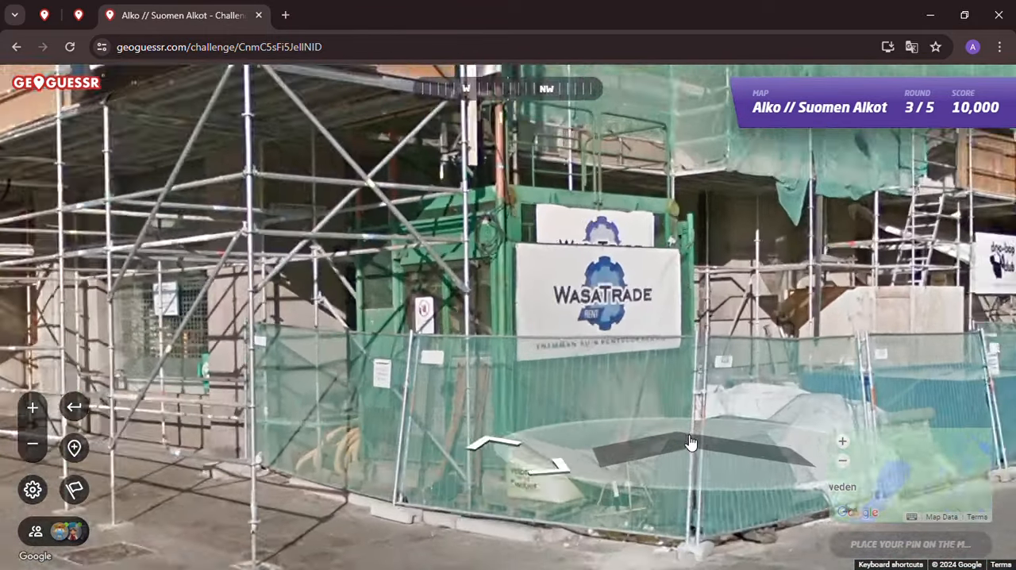
left_click(690, 441)
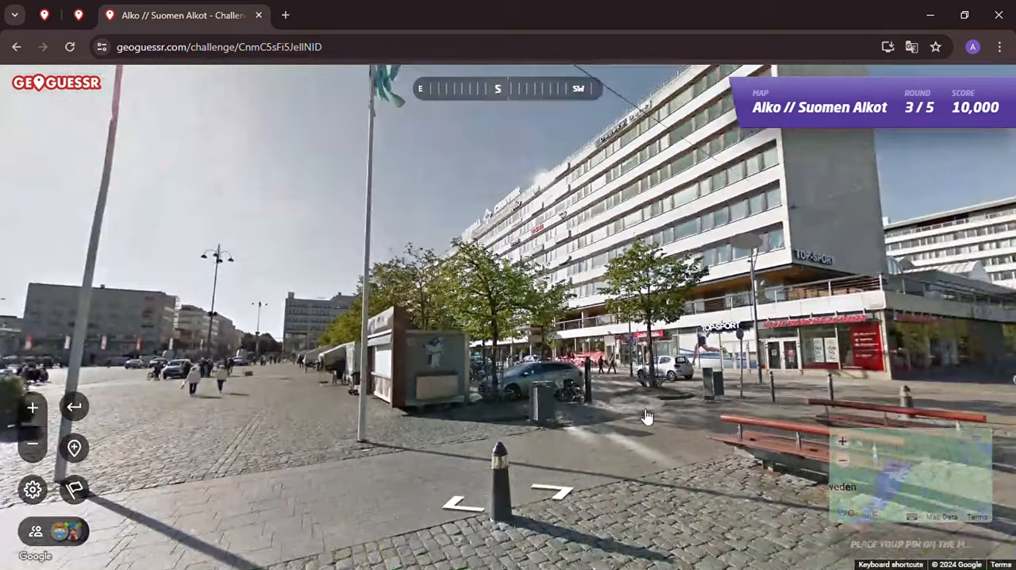
left_click_drag(648, 414, 330, 389)
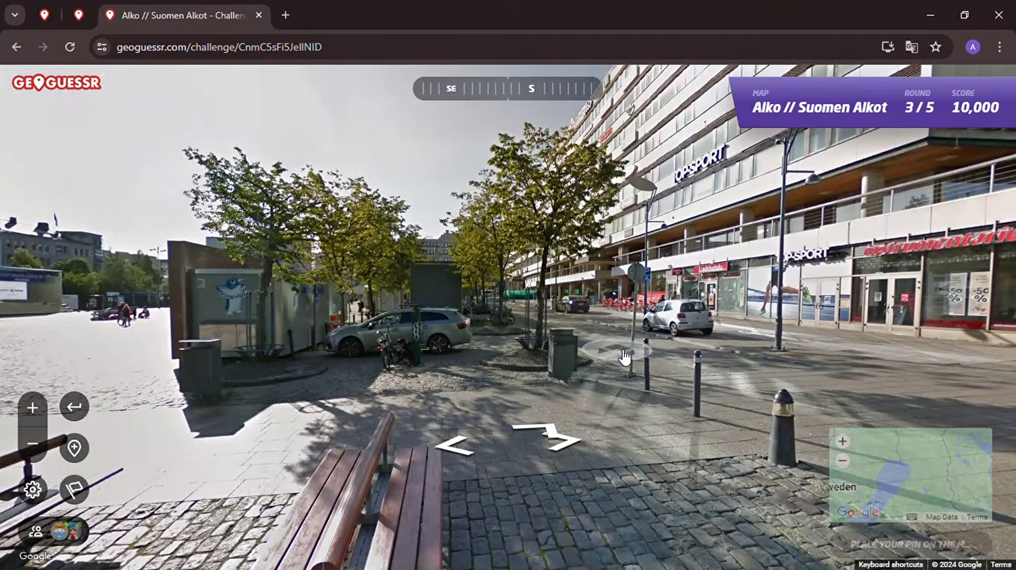
left_click(622, 355)
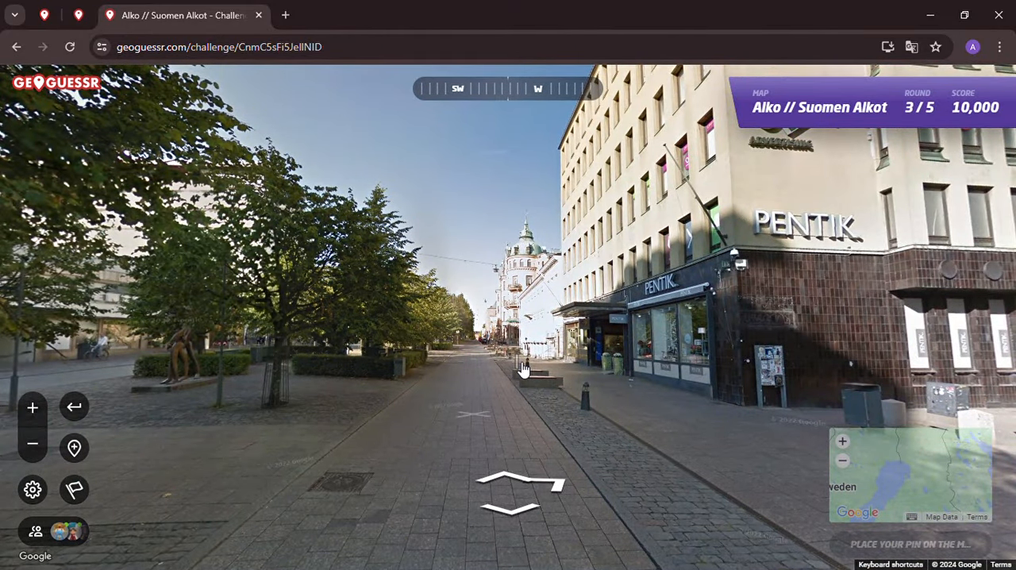
Step: Head down the tree-lined avenue past the Wasa bus to the red-brick water tower
left_click(522, 368)
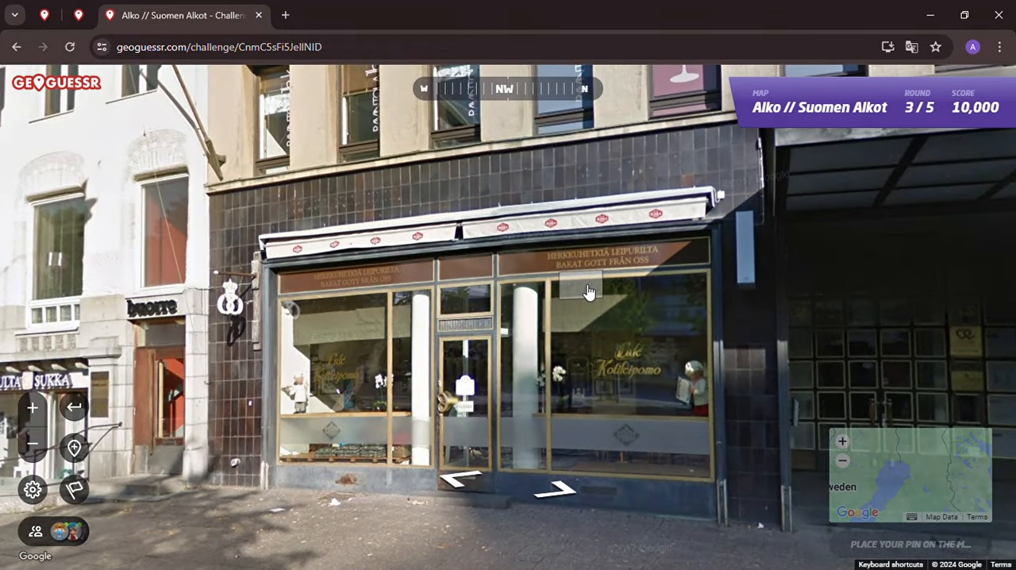
left_click(555, 489)
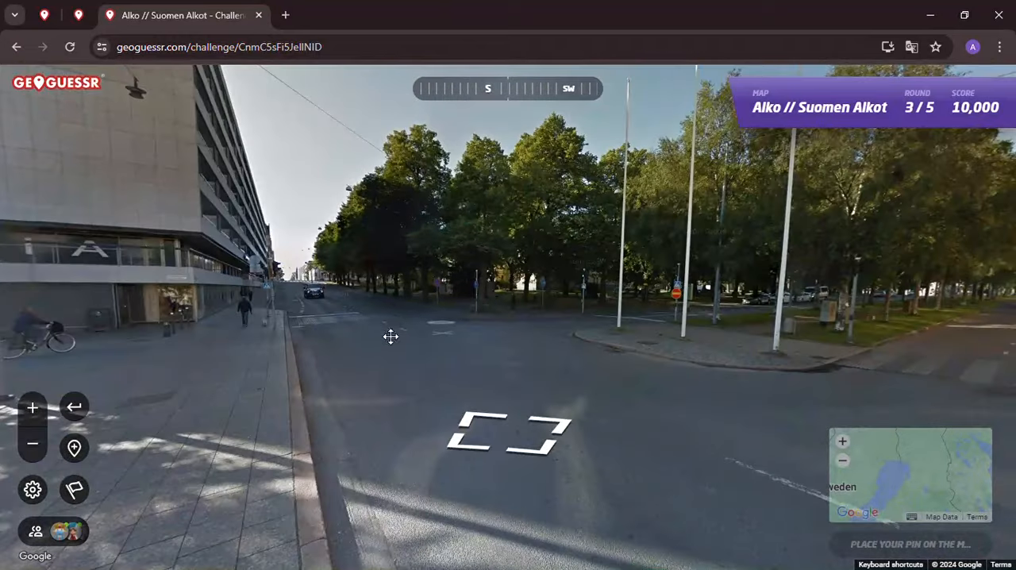
left_click(390, 337)
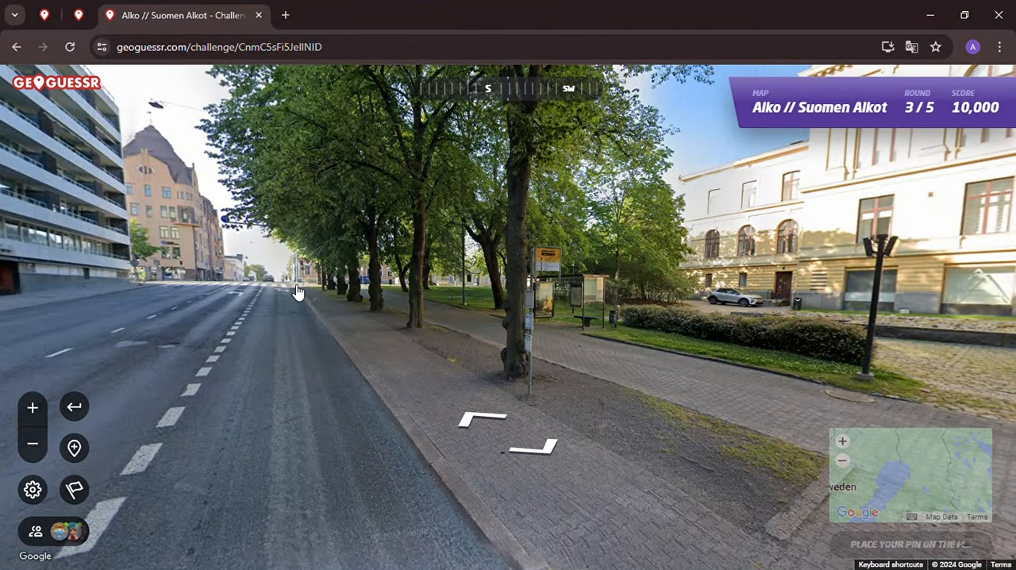
left_click(482, 419)
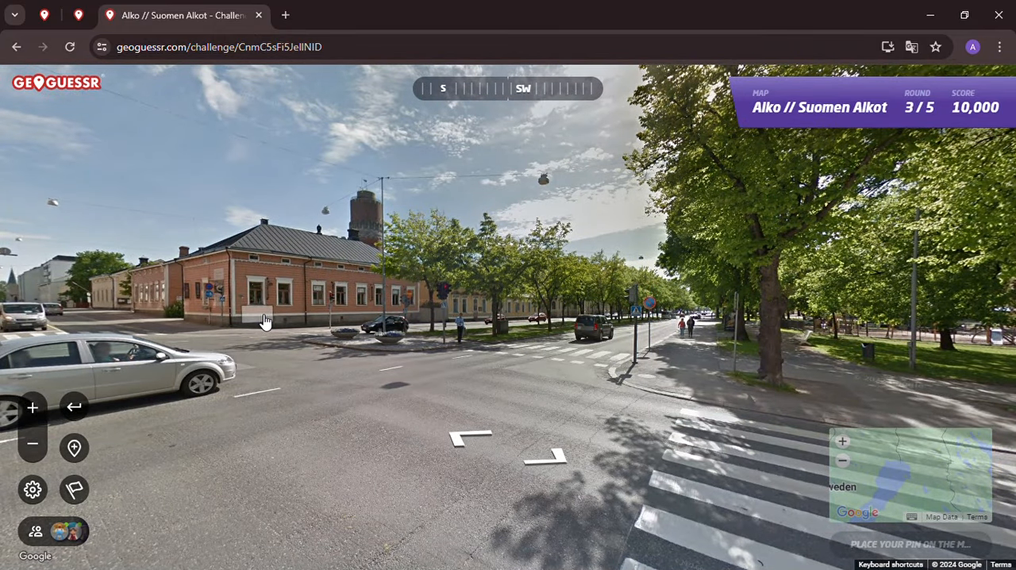
left_click(267, 320)
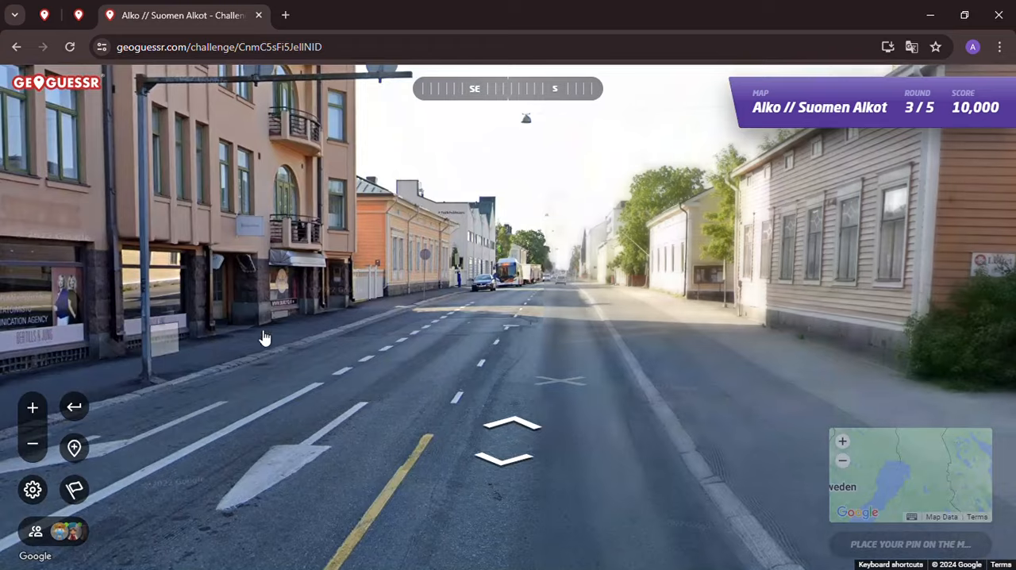
left_click(511, 429)
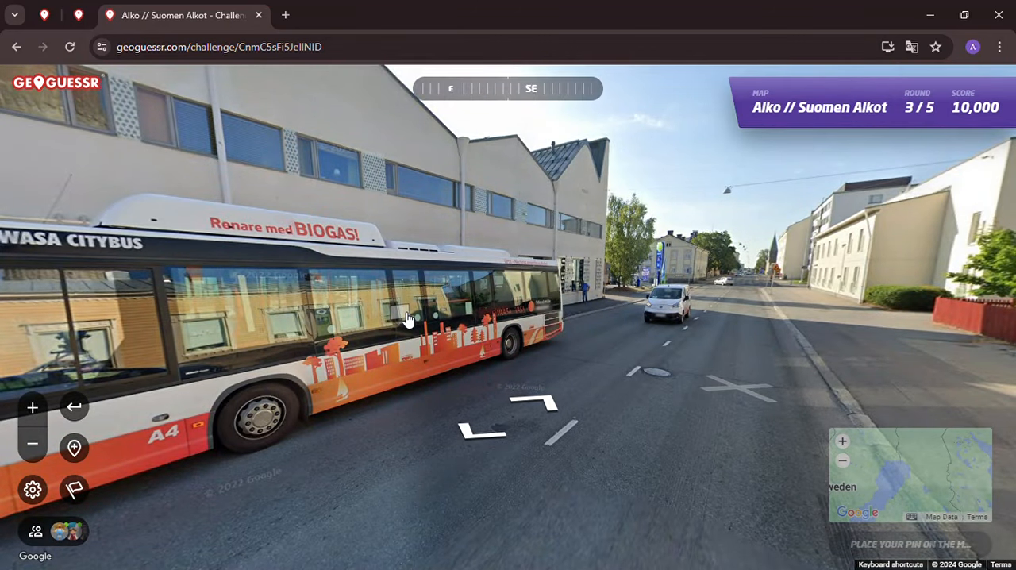
left_click_drag(397, 317, 293, 278)
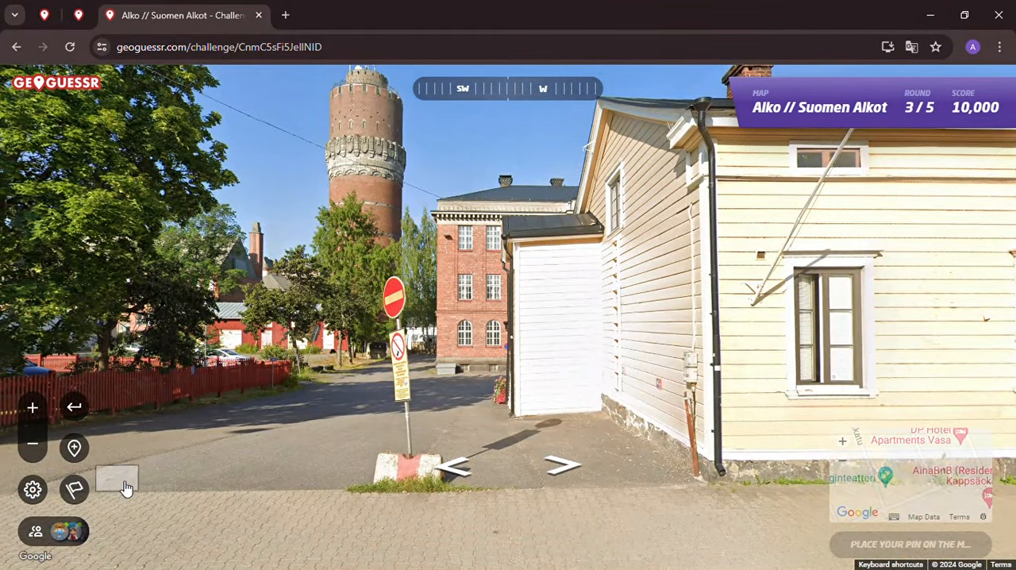
Step: Pin the spot by Alko Vaasa on Hovioikeudenpuistikko and submit, 7 yd off for 5,000 points
left_click(562, 466)
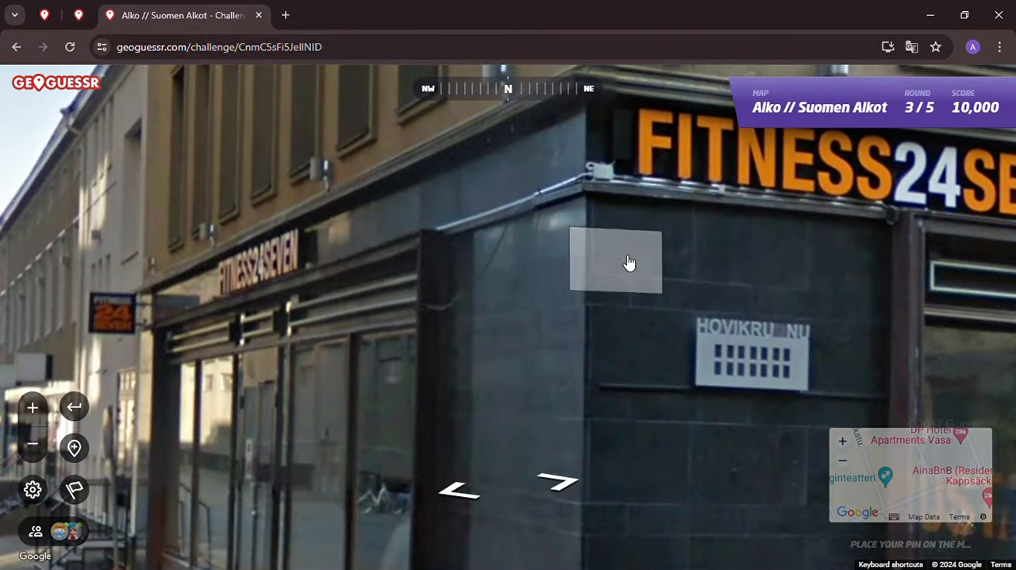
left_click(629, 261)
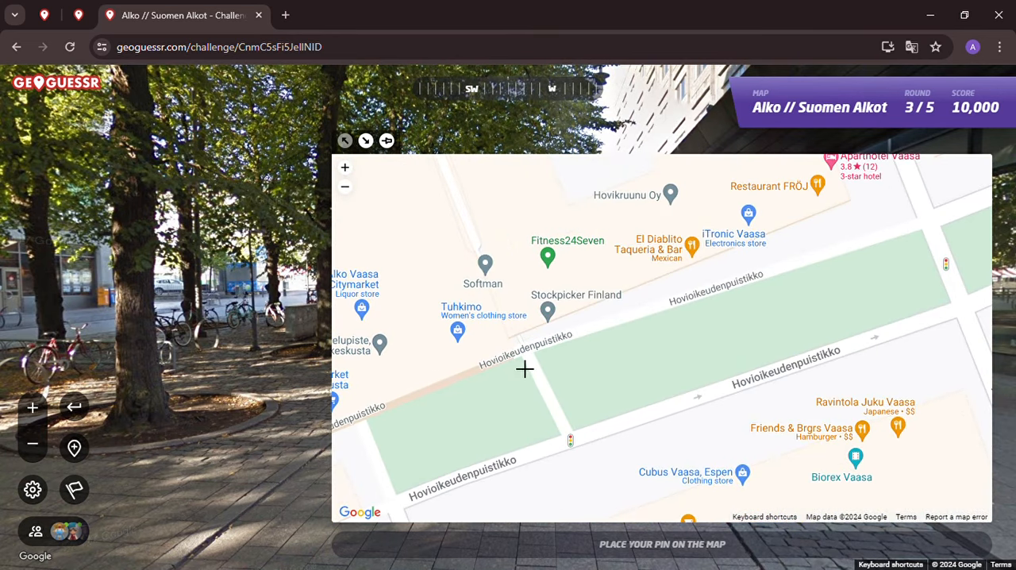
left_click_drag(524, 368, 643, 317)
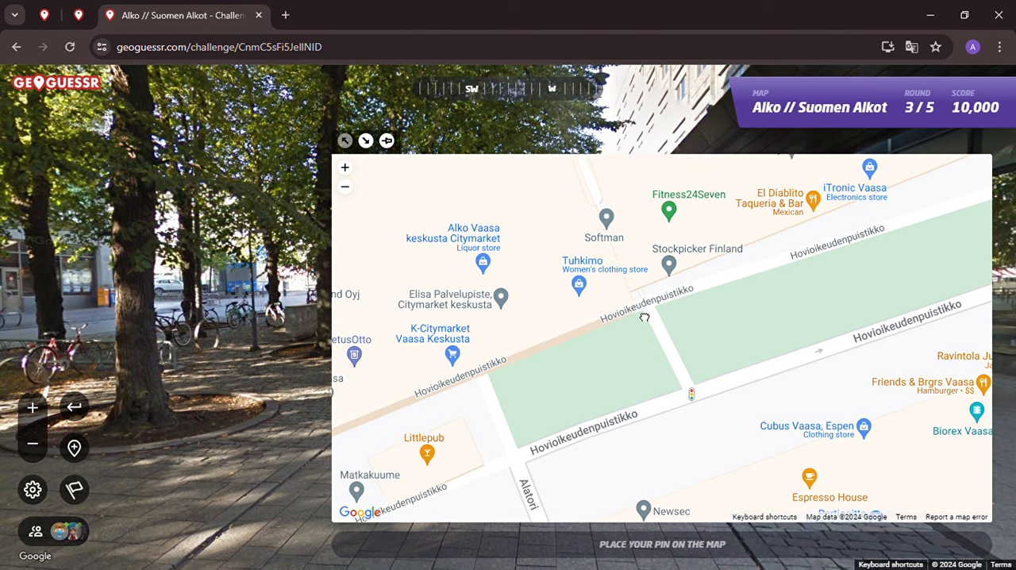
left_click(720, 279)
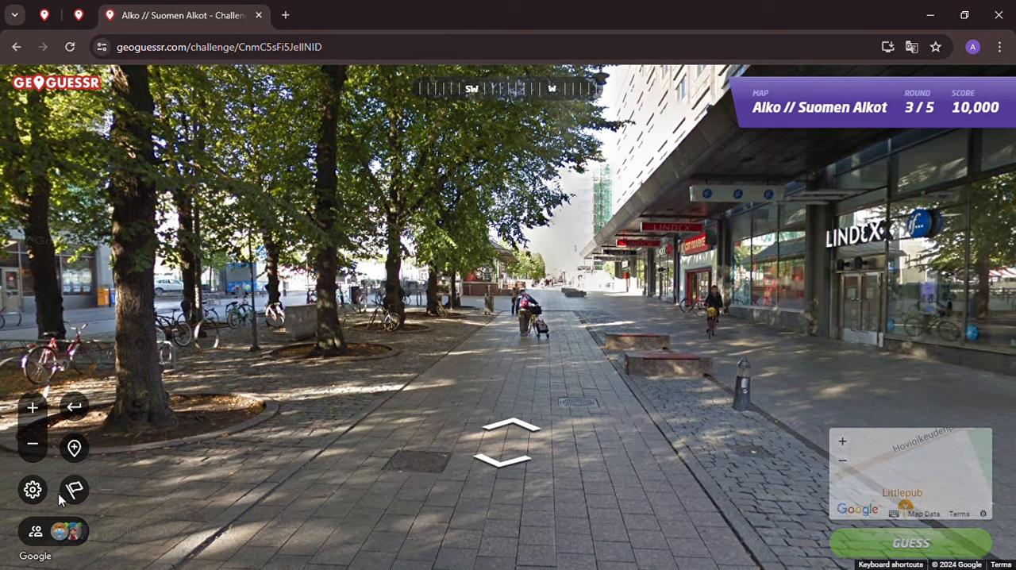
left_click(508, 444)
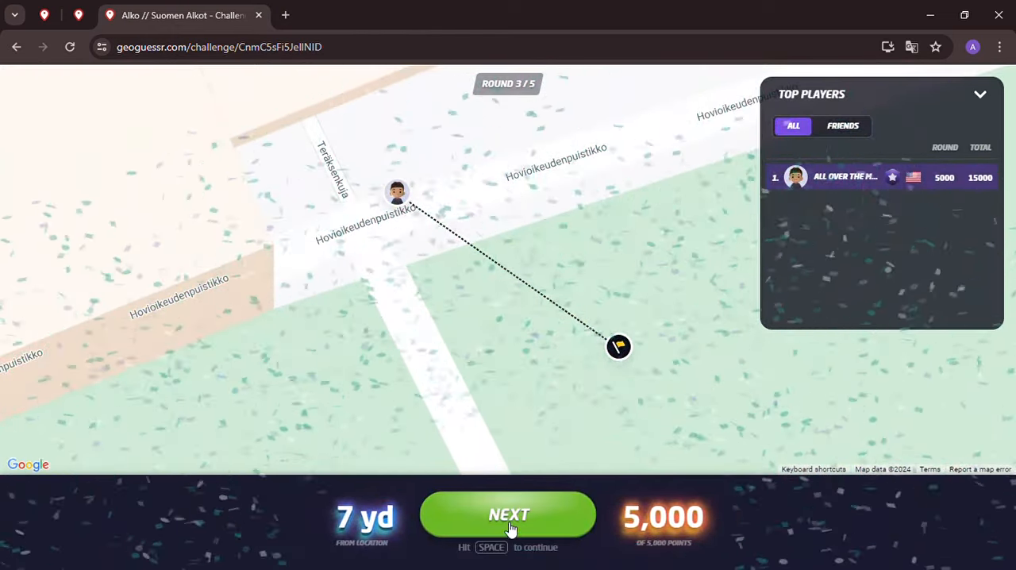
Step: Continue from the round 3 results to start round 4 at 15,000 points
left_click(507, 515)
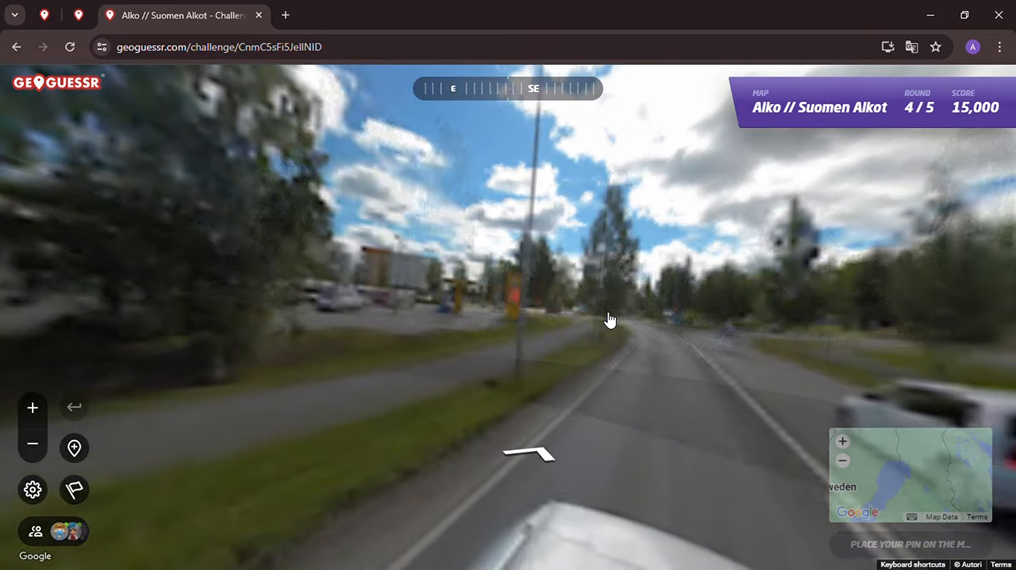
Step: Drive past the Tampere junction signs onto the busy highway stretch
left_click(530, 454)
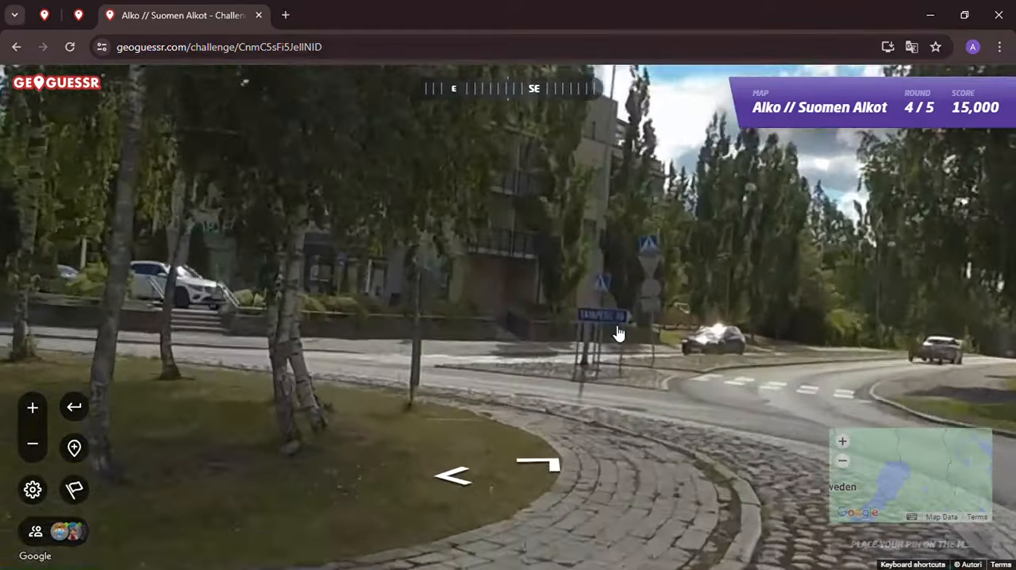
left_click_drag(619, 333, 674, 421)
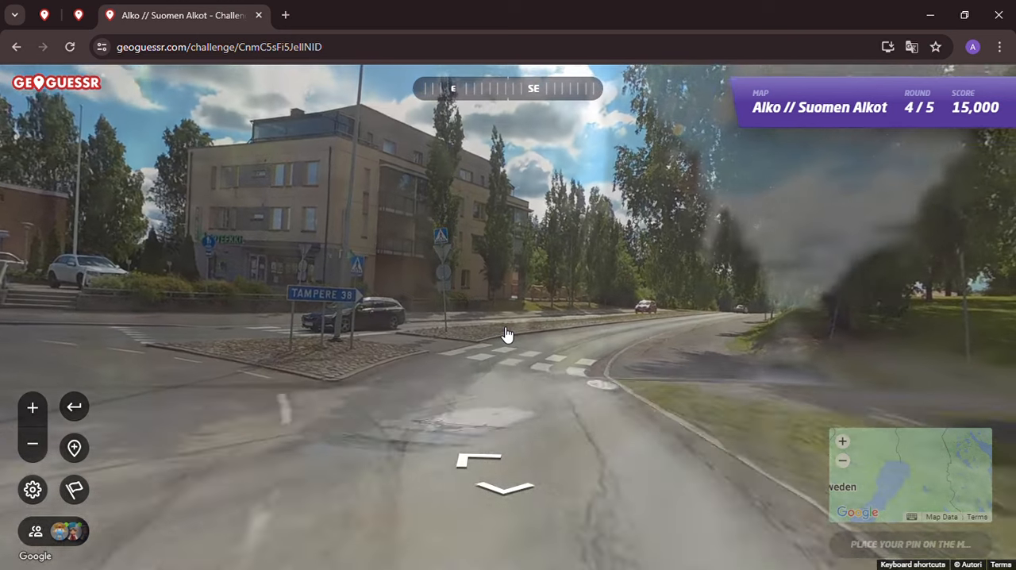
left_click(504, 482)
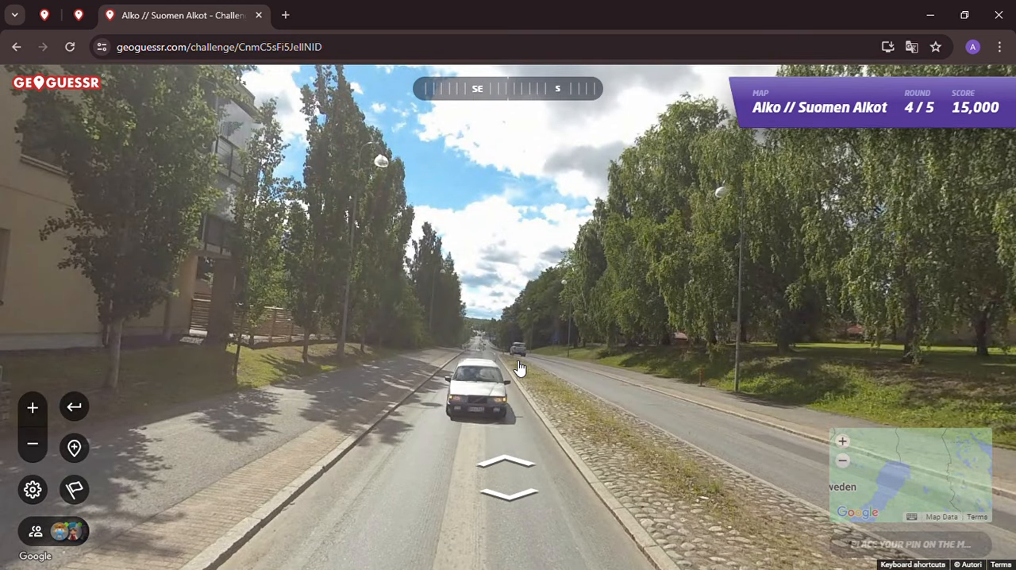
left_click(506, 476)
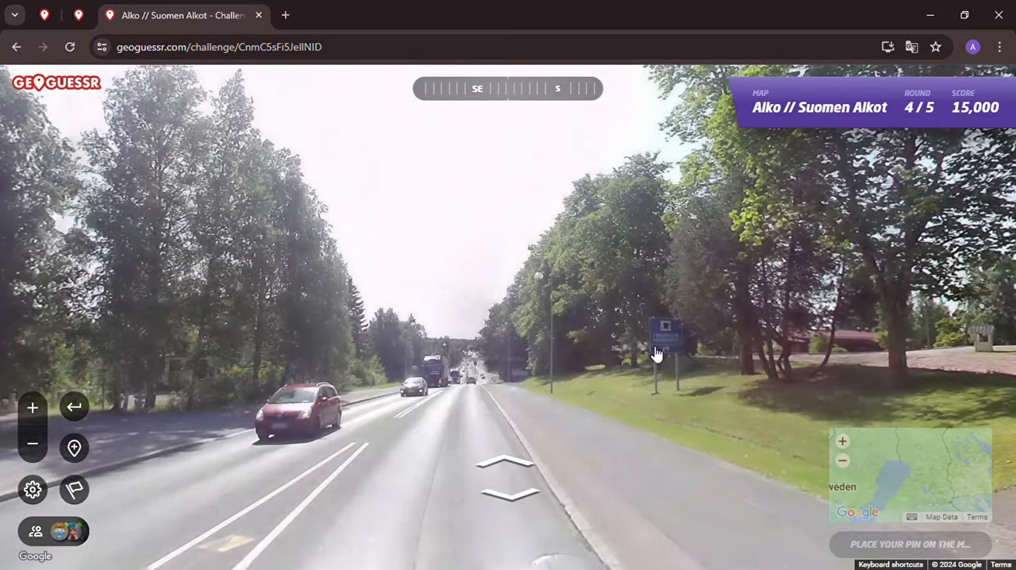
left_click(507, 444)
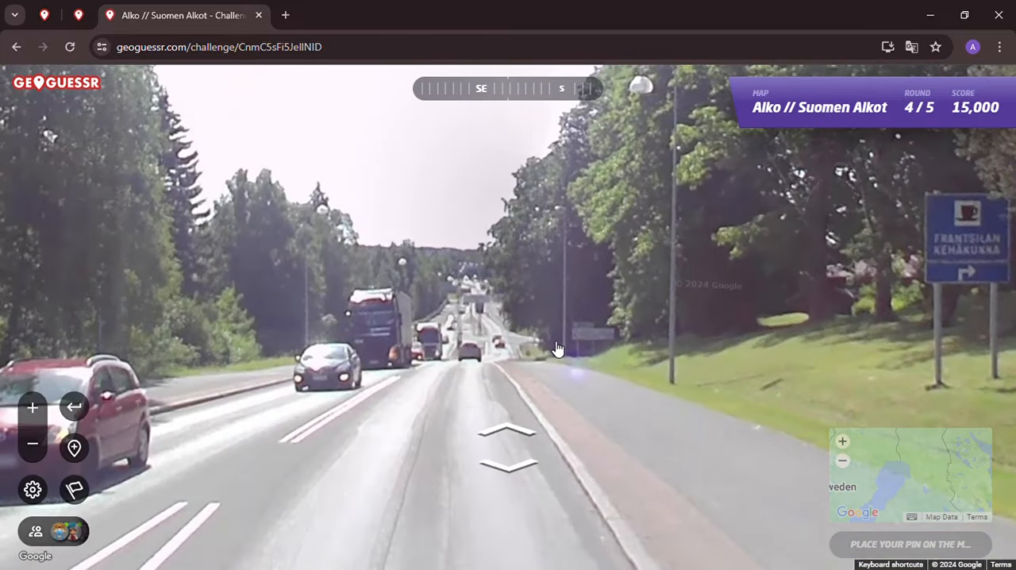
left_click(508, 445)
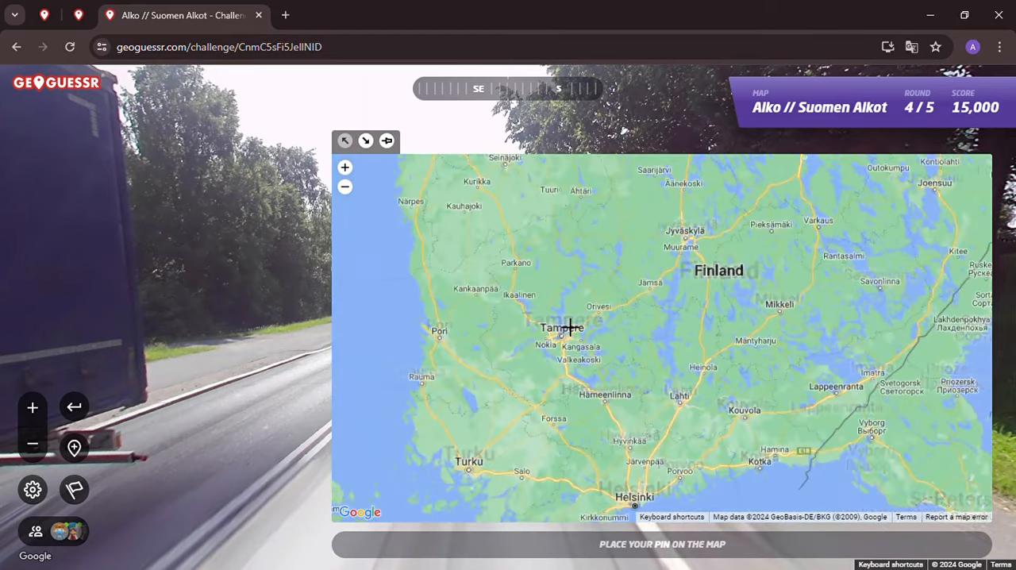
Step: Move down the road to the interchange with overhead Tampere and Kirkko signs
scroll("down", 3)
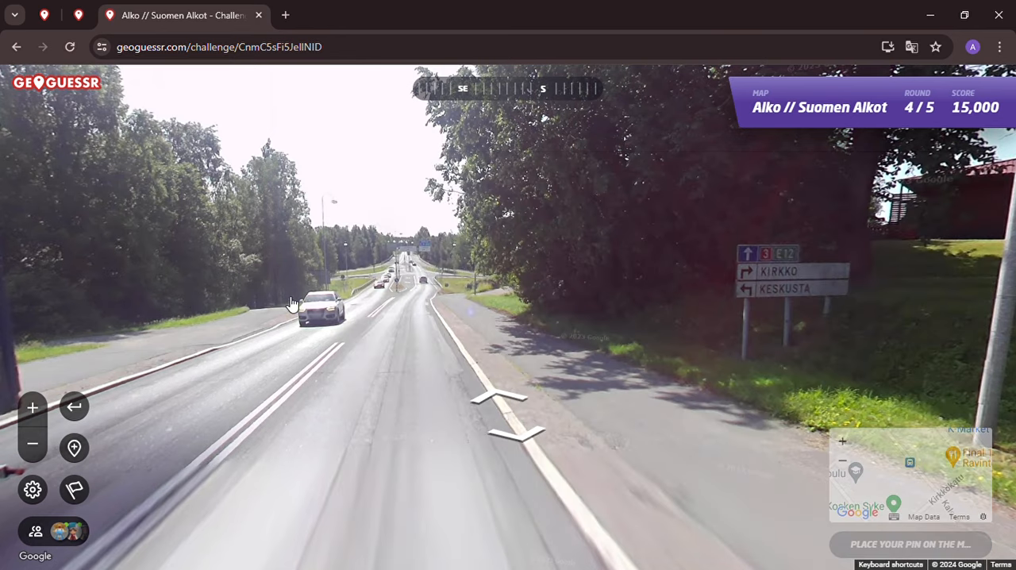
left_click(409, 282)
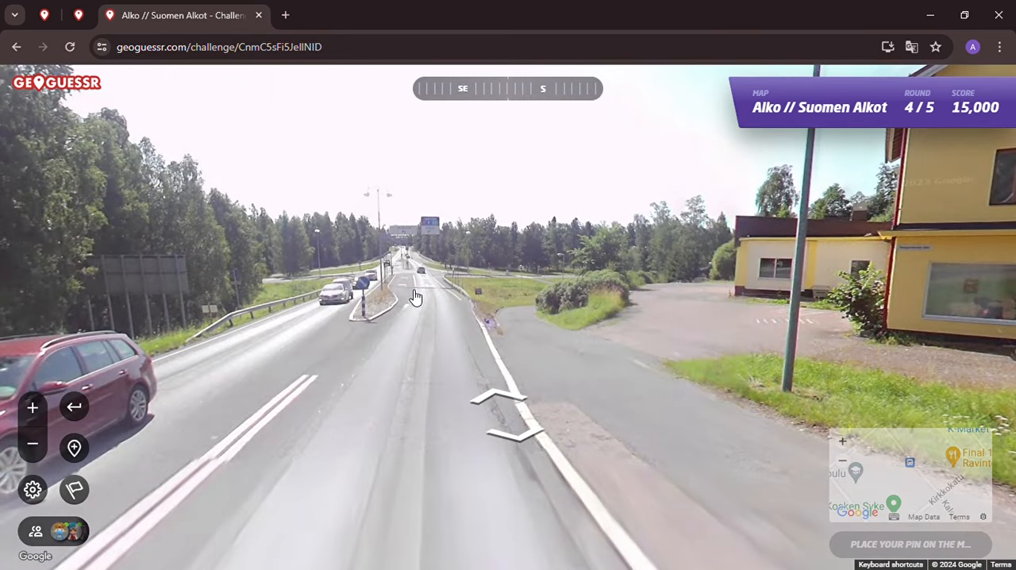
left_click(416, 297)
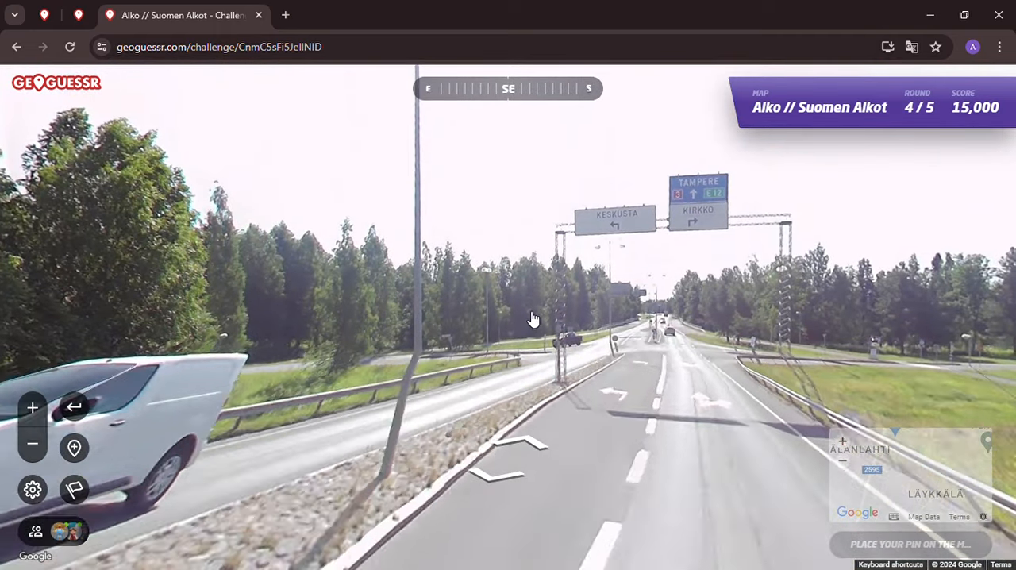
Step: Continue past the junction and across the bridge into Hämeenkyrö near the S-market
left_click(531, 319)
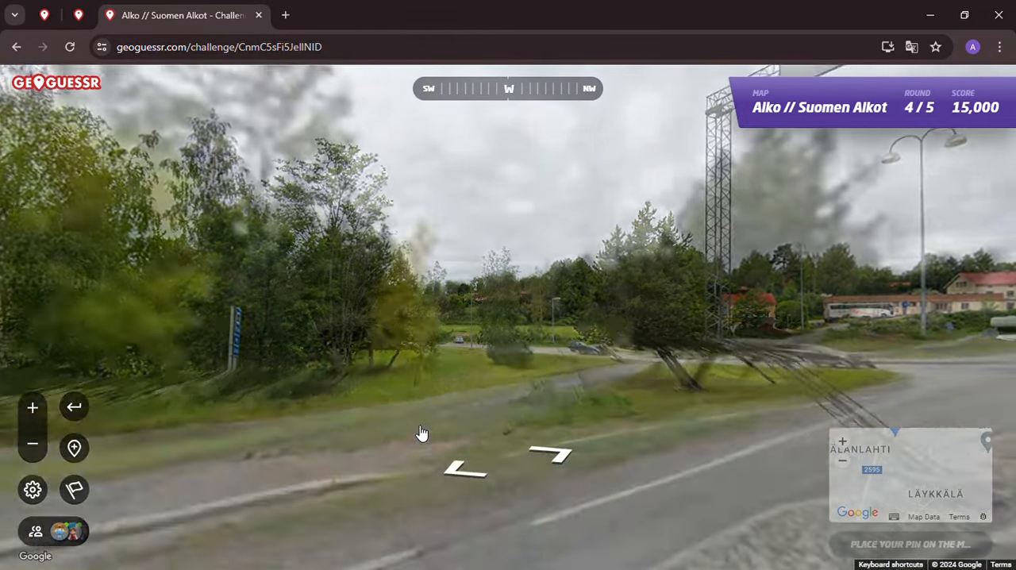
left_click(546, 454)
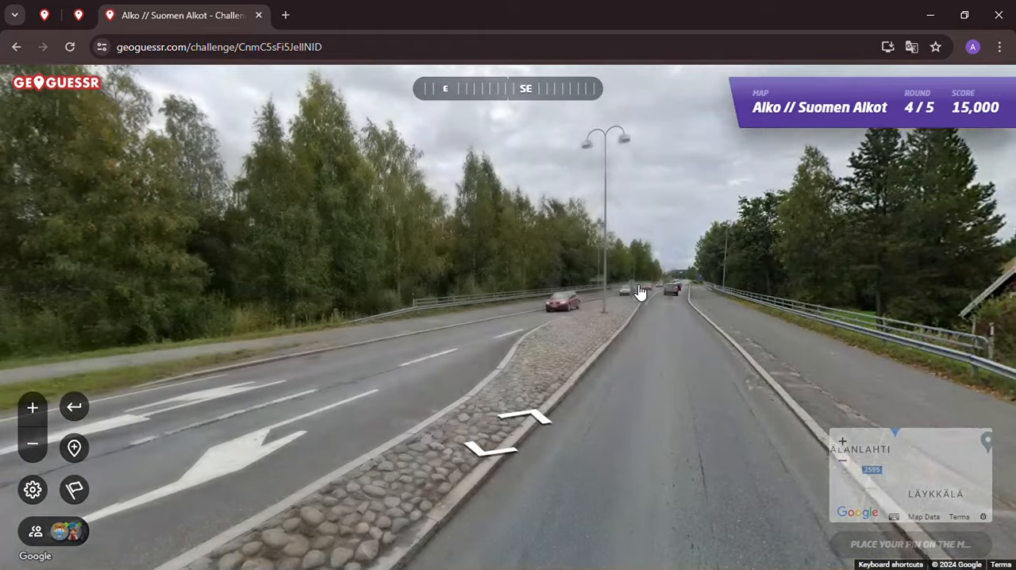
left_click(641, 290)
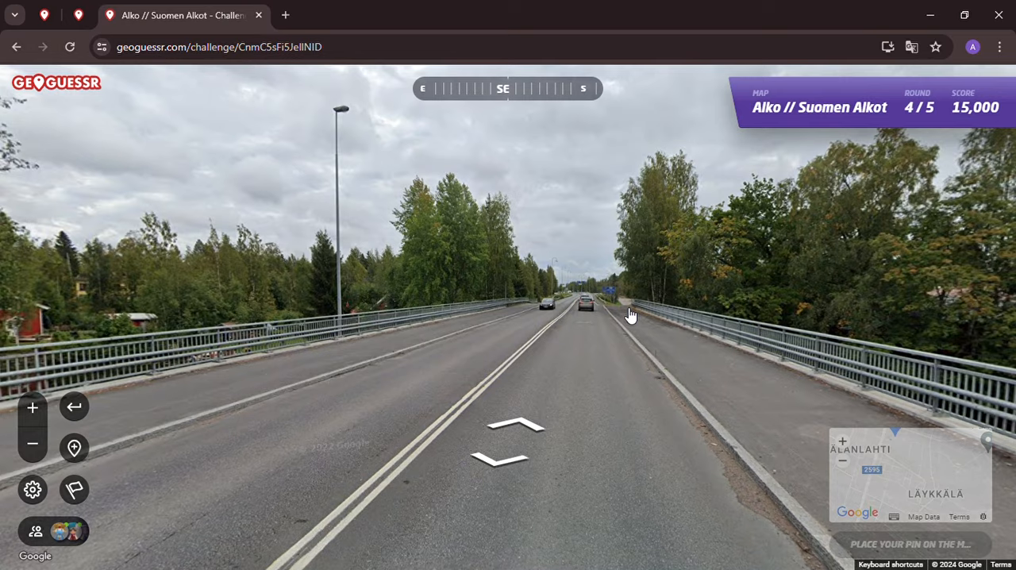
left_click(511, 432)
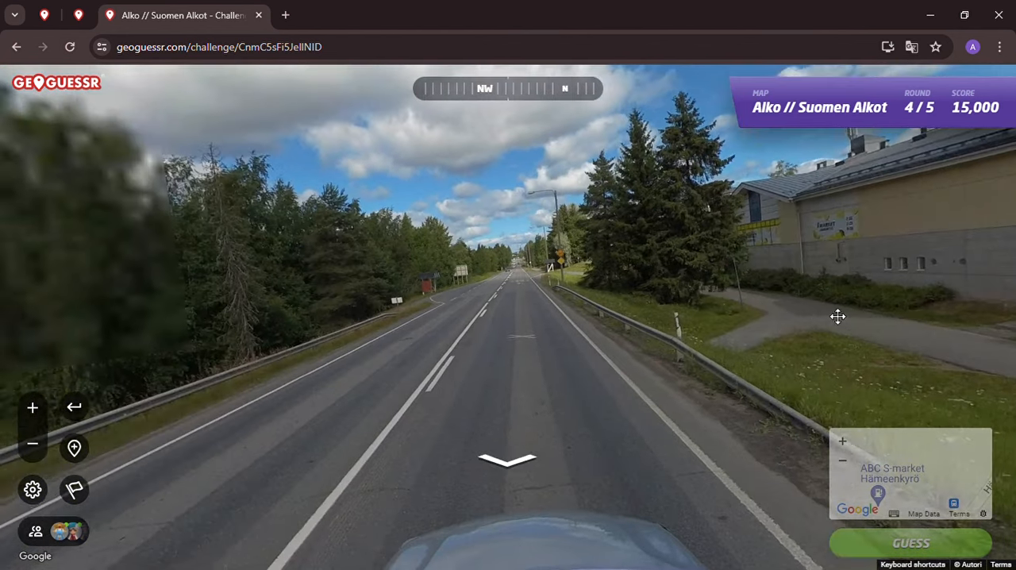
Step: Pin Tampereentie in Hämeenkyrö, submit for 5,000 points (5 yd), and continue to round 5
left_click(911, 473)
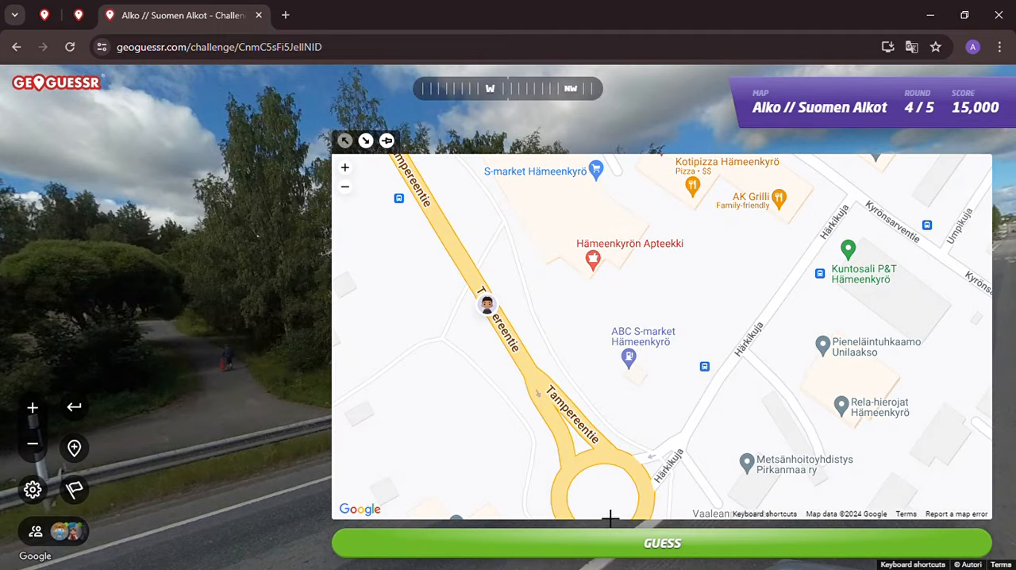
left_click(661, 543)
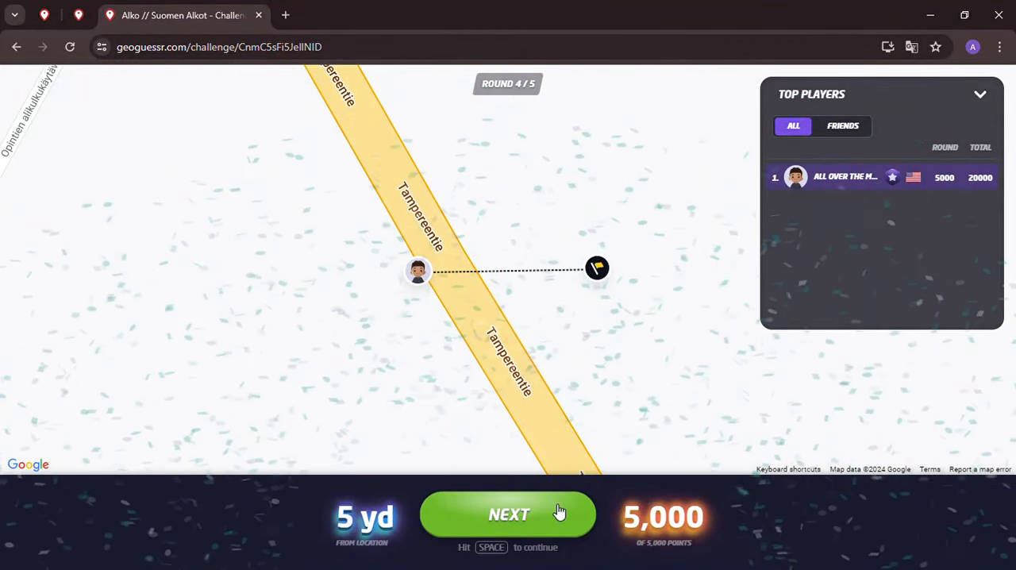
left_click(508, 514)
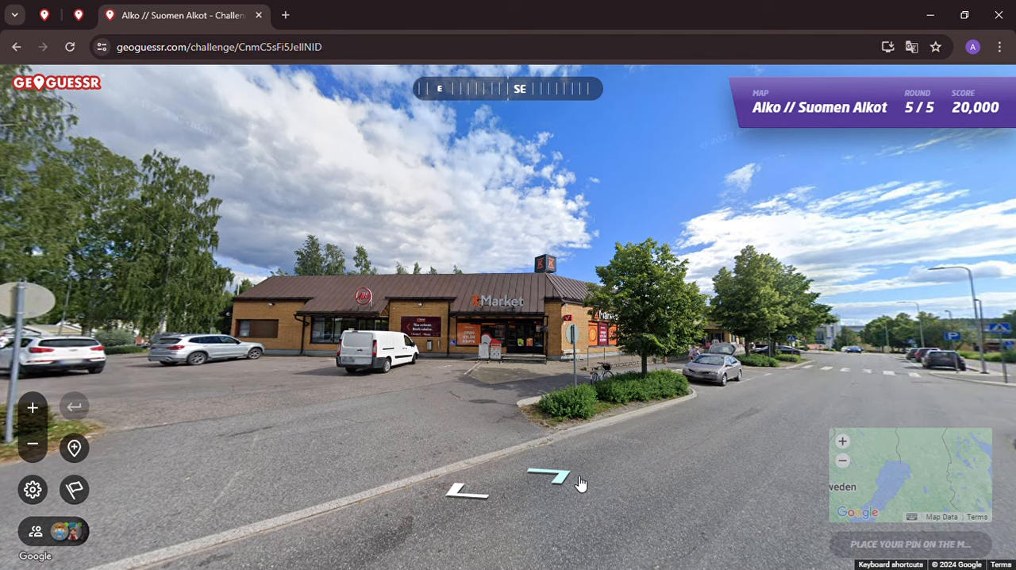
Step: Step away from the round 5 starting shop onto the road
left_click(555, 473)
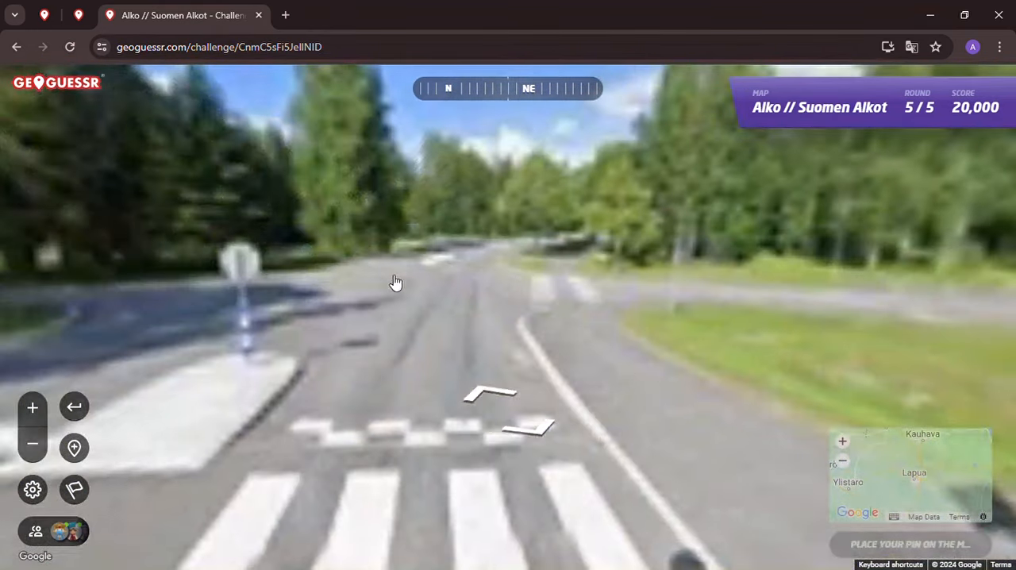
Step: Advance along the road to the roundabout signs for Mikkeli, Savonlinna and Anttola
left_click(489, 394)
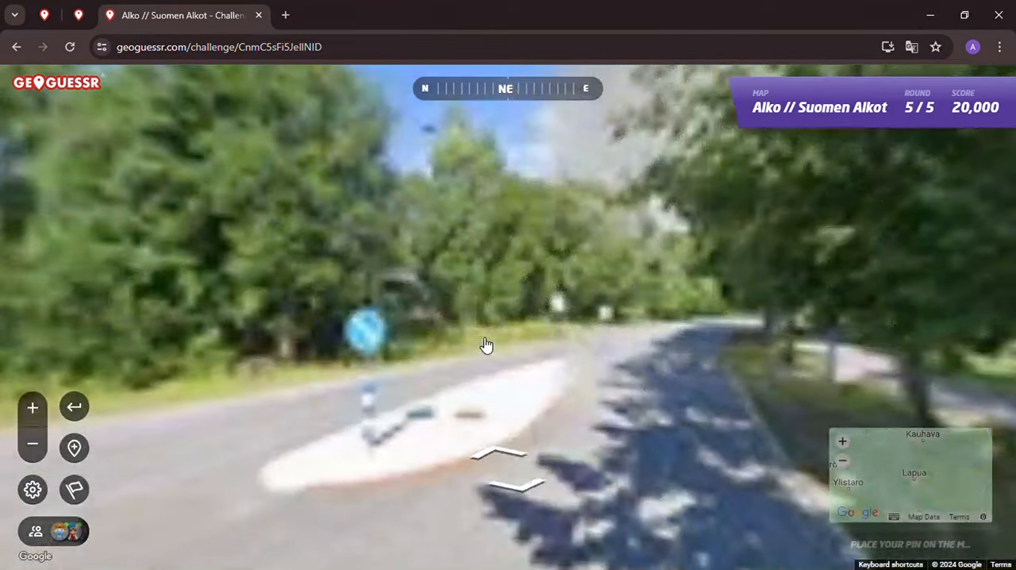
left_click(508, 468)
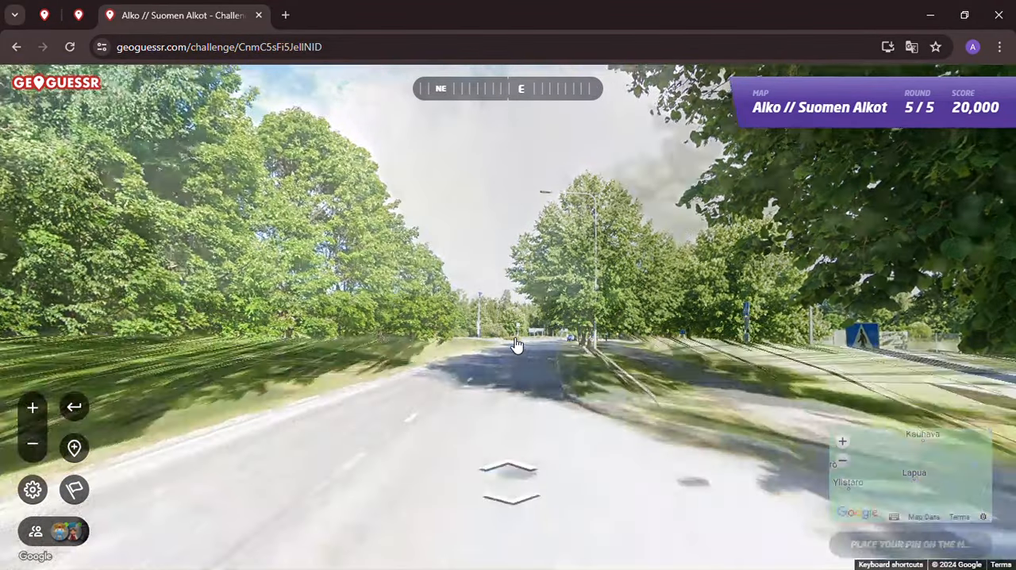
left_click(516, 342)
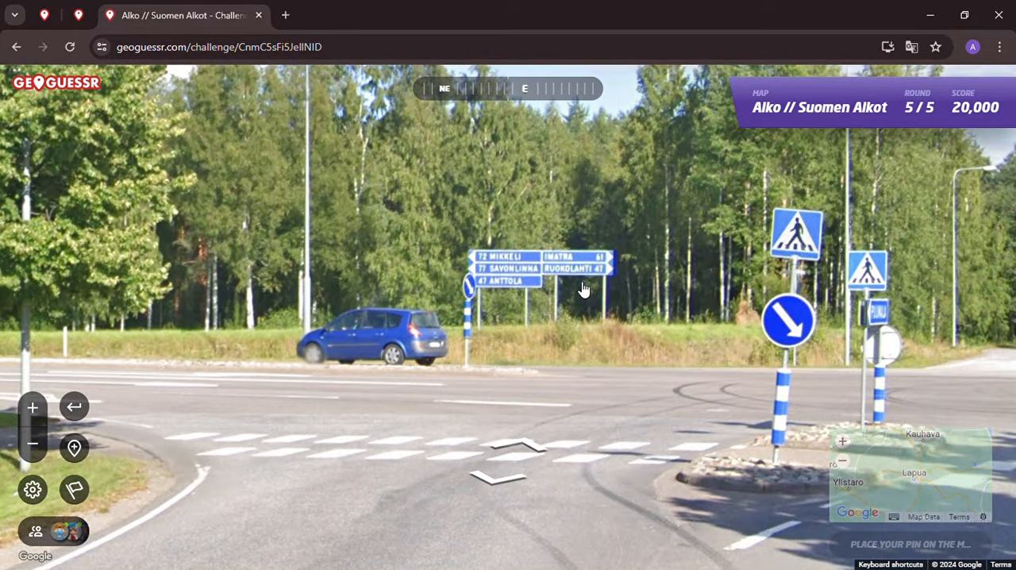
mouse_move(774, 400)
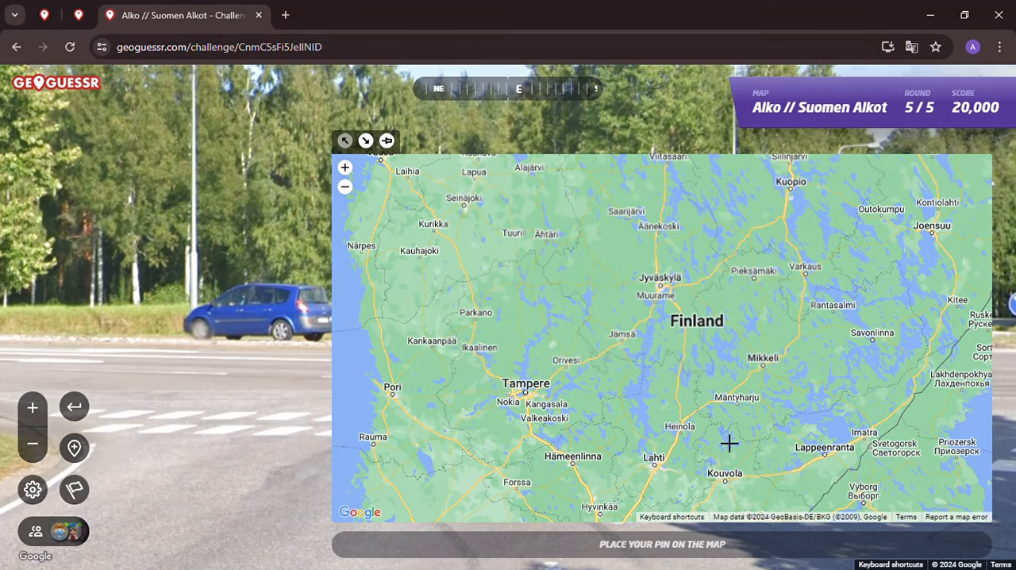
Step: Pan the guessing map across Finland and zoom into central Puumala around Keskustie
left_click_drag(729, 442, 413, 302)
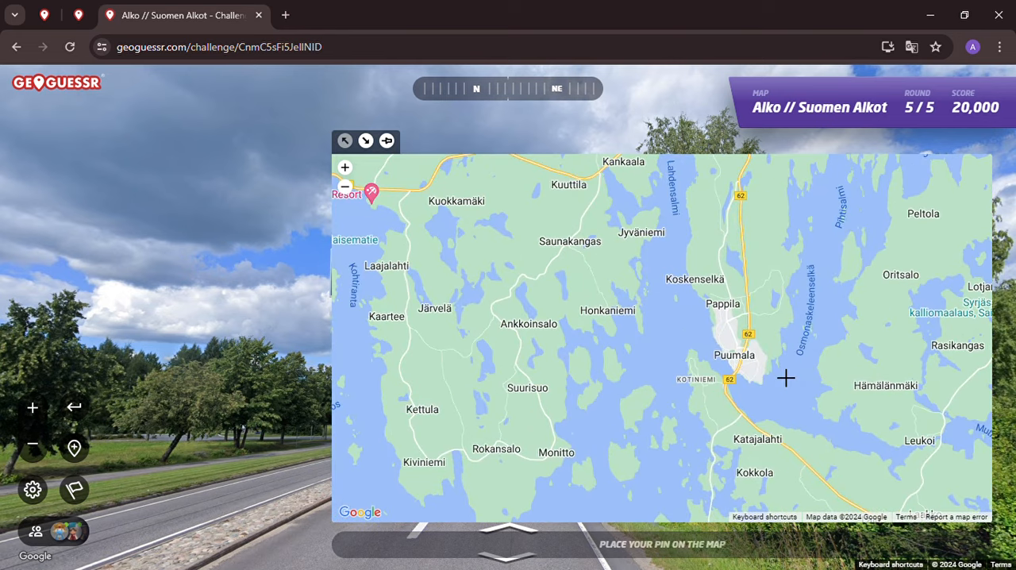
scroll("up", 3)
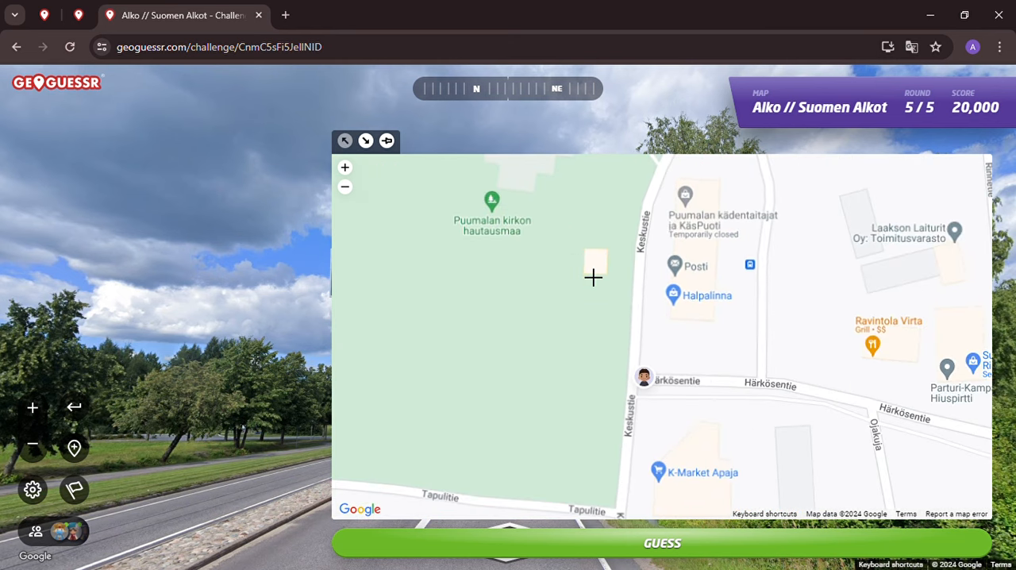
mouse_move(663, 314)
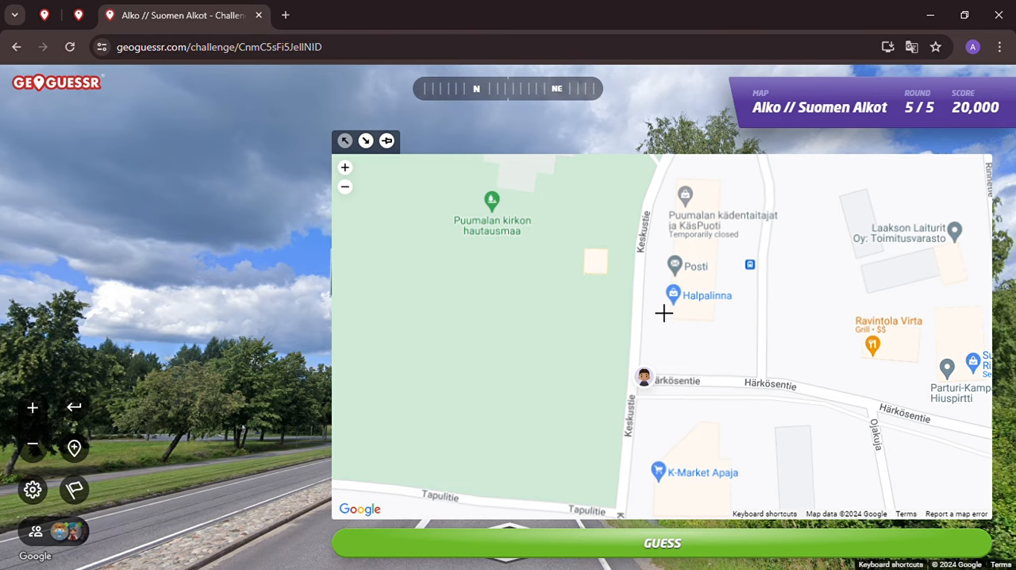
mouse_move(120, 482)
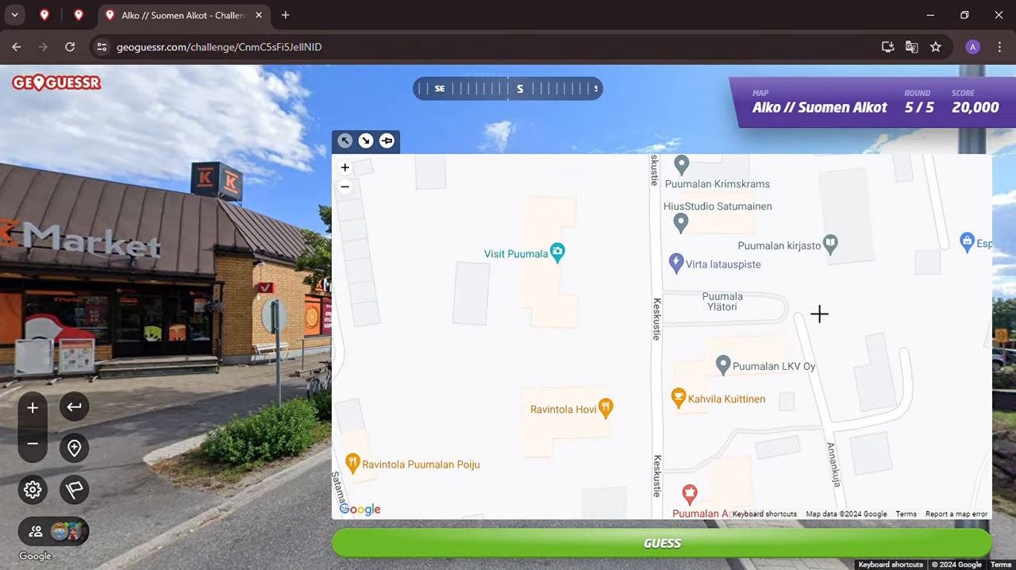
Step: Pin Alko Puumala on Keskustie and submit the final guess for 5,000 points, 25,000 total
left_click_drag(819, 314, 651, 344)
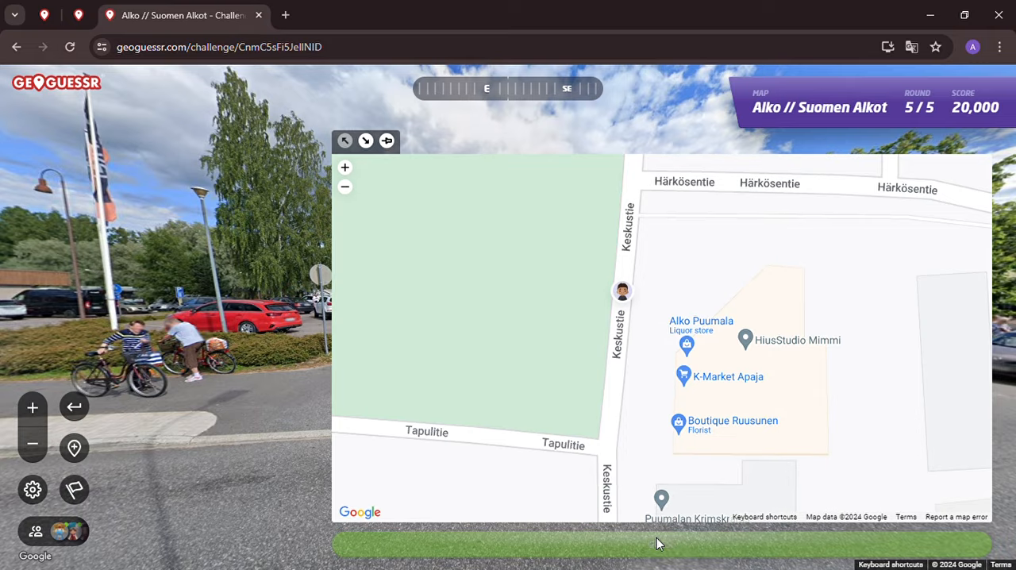
left_click(659, 543)
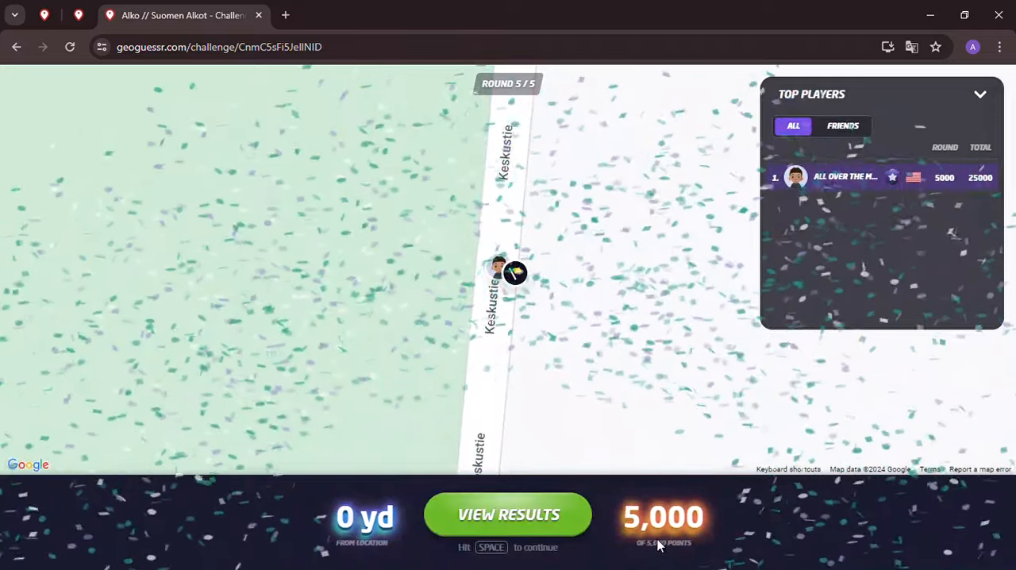